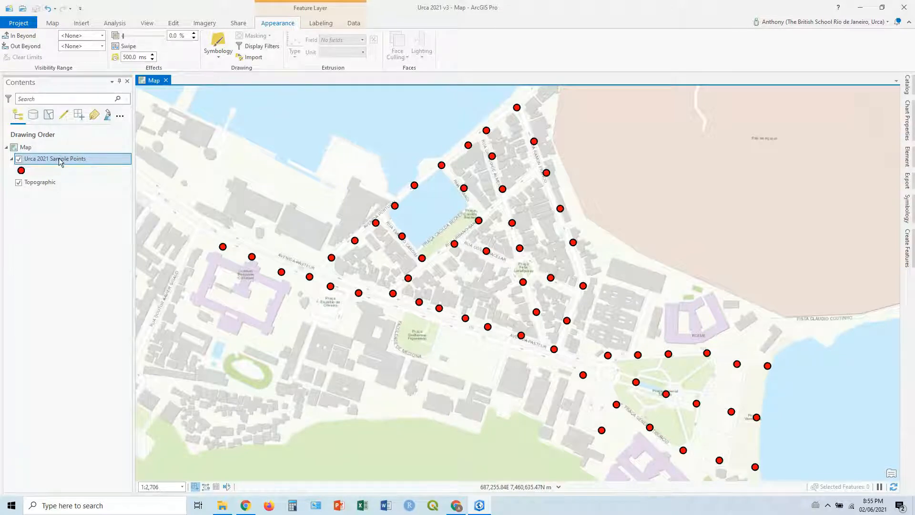
- Show the Urca 2021 Sample Points attribute table and start browsing its fields
{"action": "right_click", "coordinate": [55, 158]}
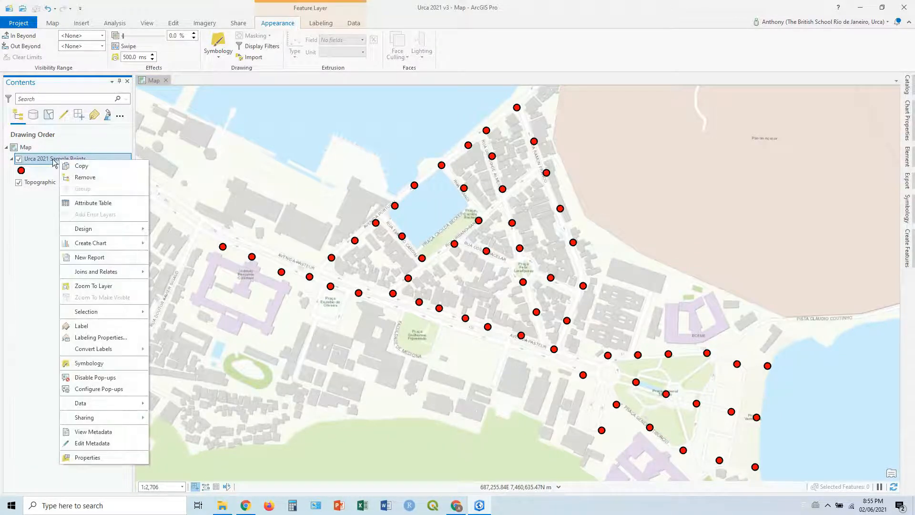
{"action": "mouse_move", "coordinate": [92, 202]}
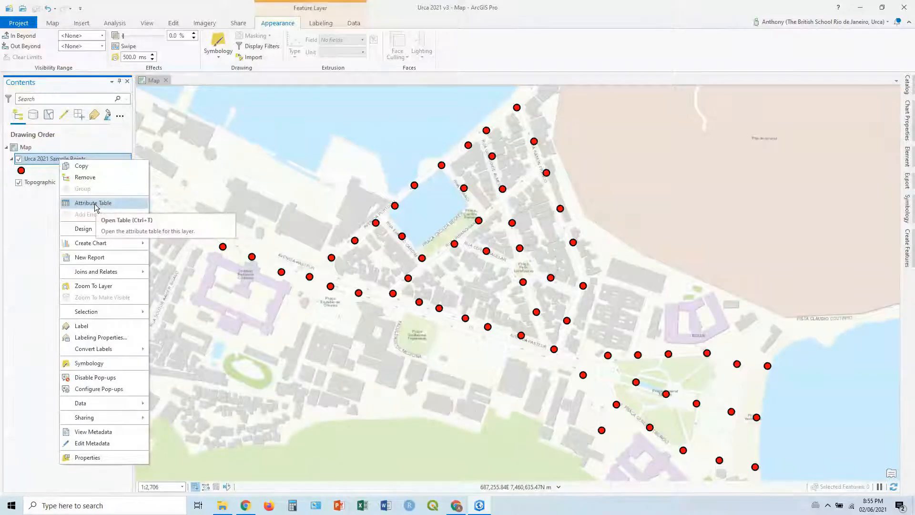
{"action": "left_click", "coordinate": [92, 202]}
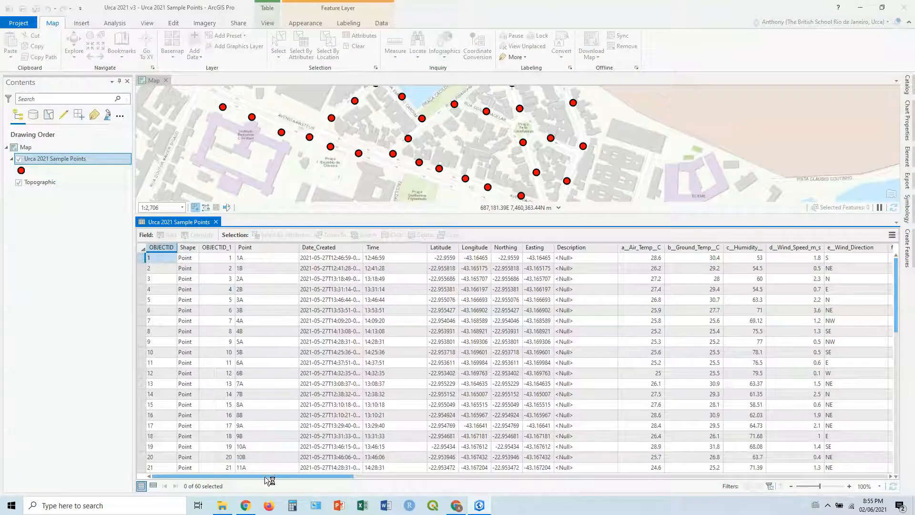
{"action": "scroll", "scroll_direction": "right", "scroll_amount": 3}
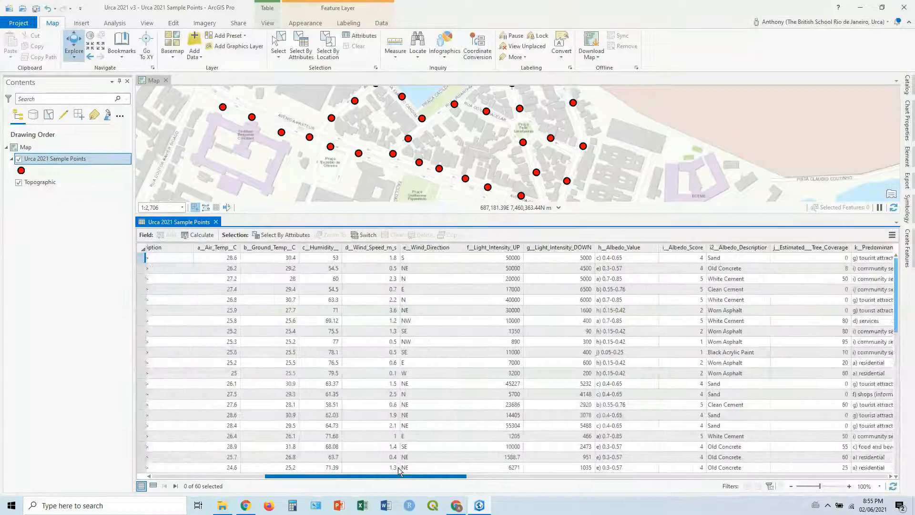
{"action": "scroll", "scroll_direction": "right", "scroll_amount": 3}
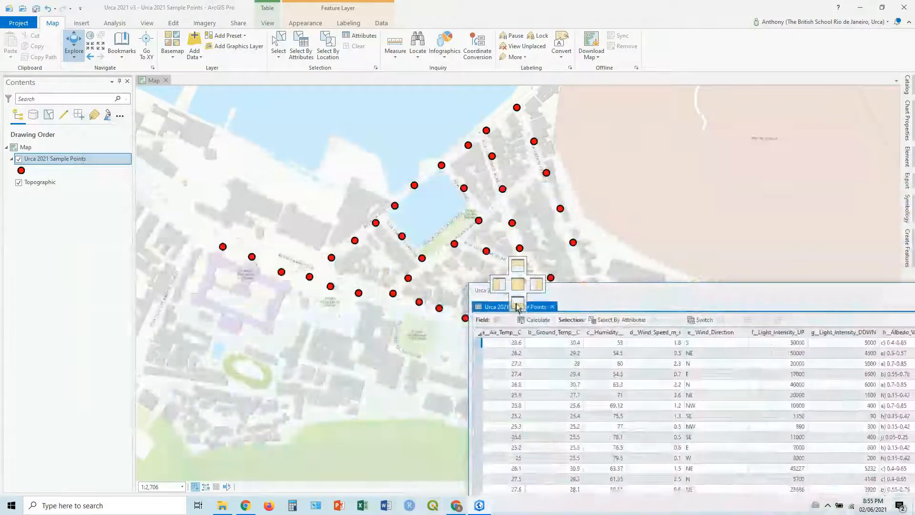
- Dock the table beneath the map and scroll across to the Predominant_Land column
{"action": "left_click", "coordinate": [552, 306]}
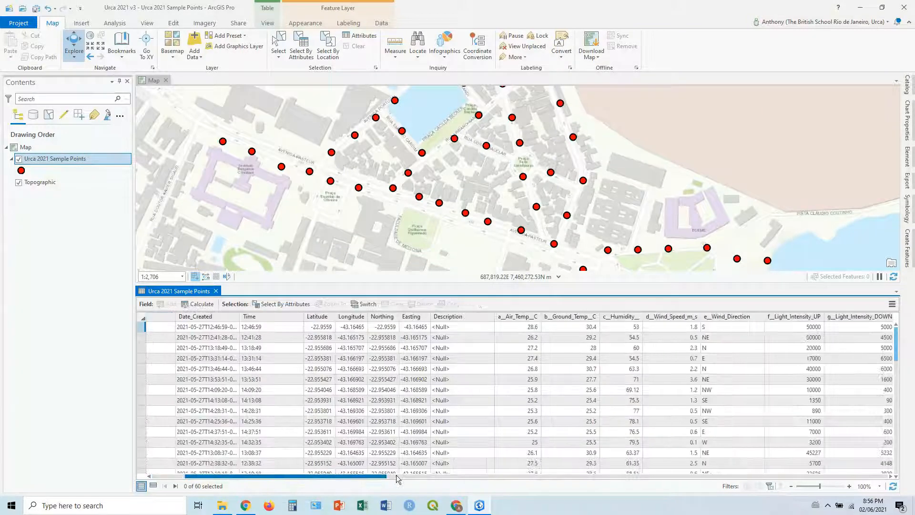
{"action": "scroll", "scroll_direction": "right", "scroll_amount": 3}
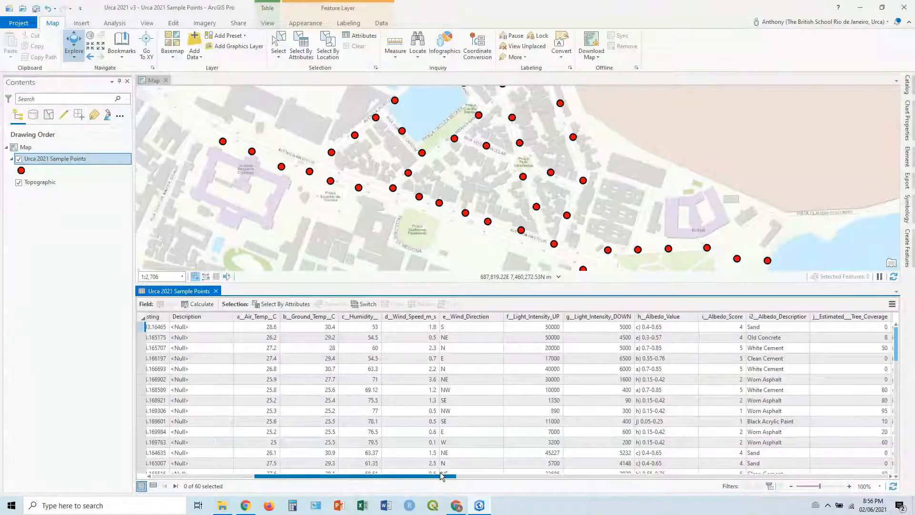
{"action": "scroll", "scroll_direction": "right", "scroll_amount": 3}
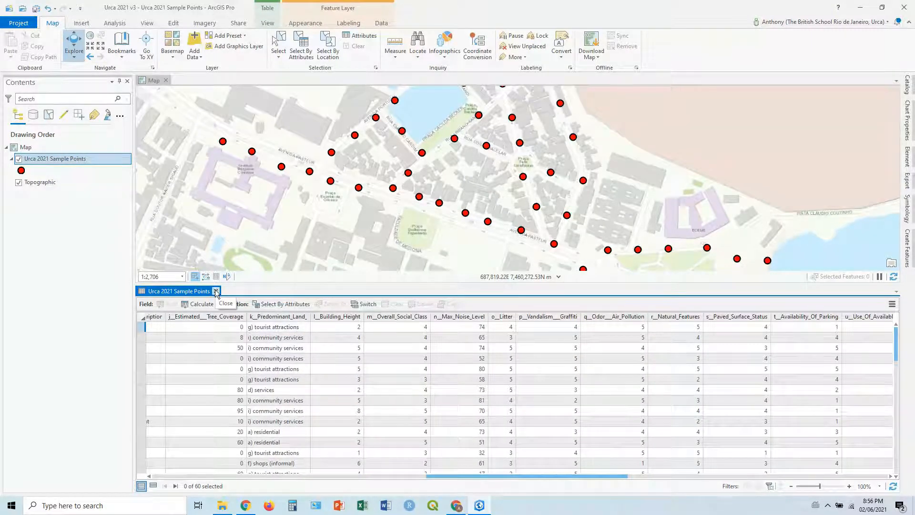
- Close the table and bring up the Symbology pane for the sample points layer
{"action": "left_click", "coordinate": [225, 303]}
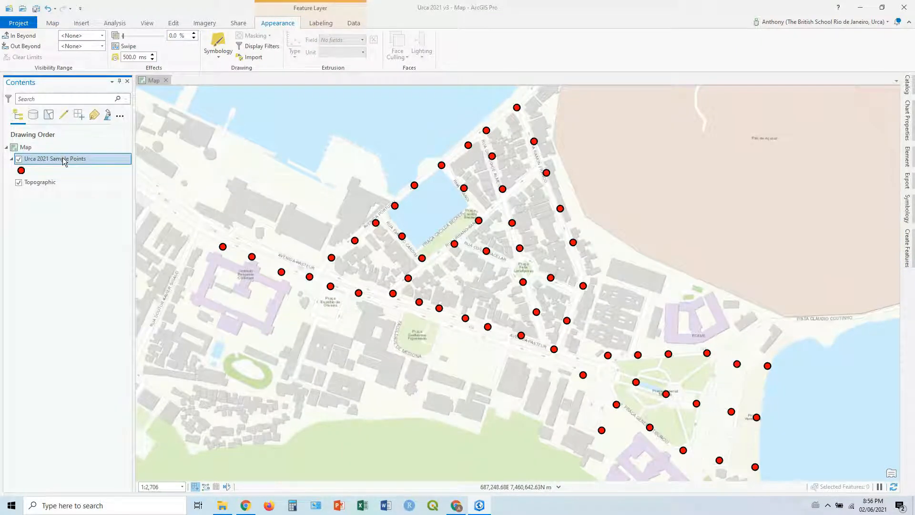
{"action": "right_click", "coordinate": [54, 158]}
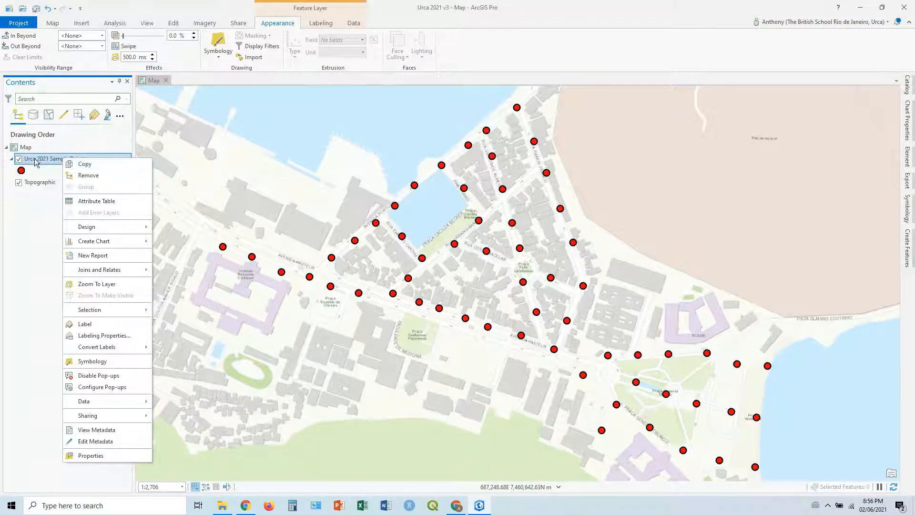
{"action": "mouse_move", "coordinate": [91, 362]}
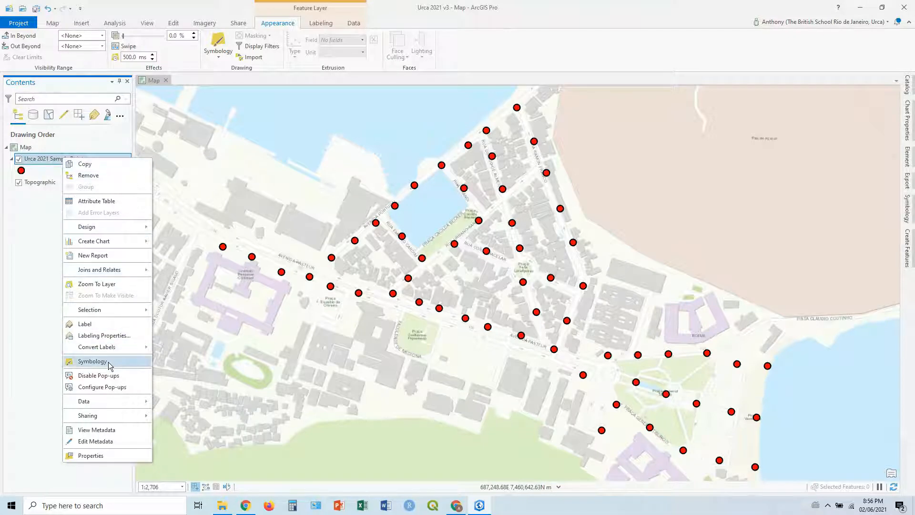
{"action": "left_click", "coordinate": [91, 361]}
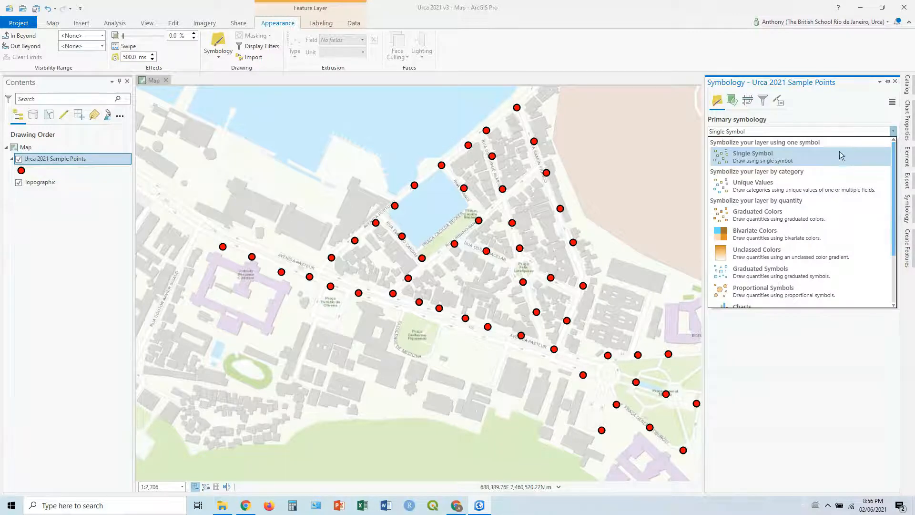
{"action": "mouse_move", "coordinate": [765, 219]}
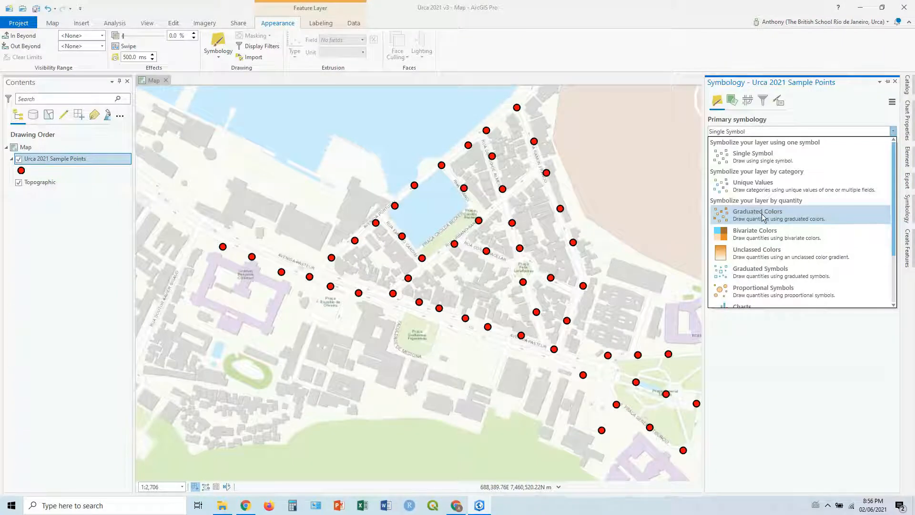
- Switch to Graduated Colors symbolized by the n__Max_Noise_Level field
{"action": "left_click", "coordinate": [757, 214]}
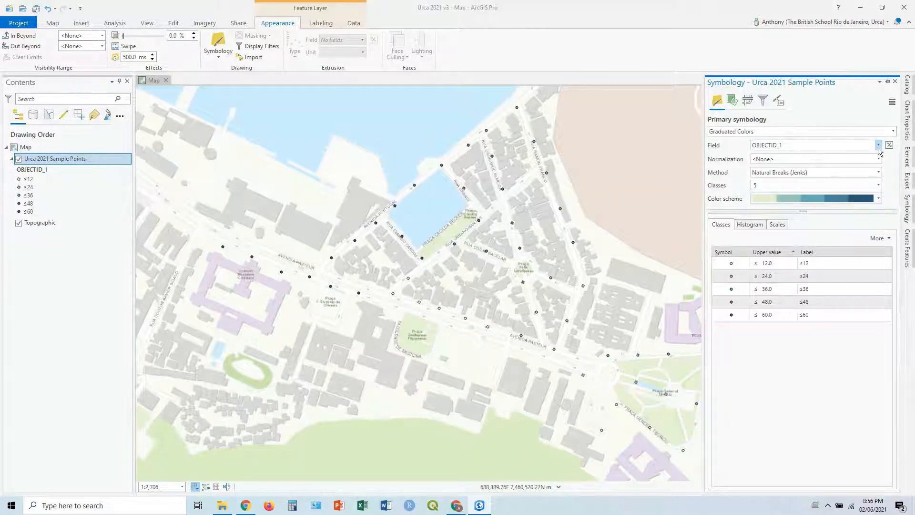
{"action": "left_click", "coordinate": [878, 145]}
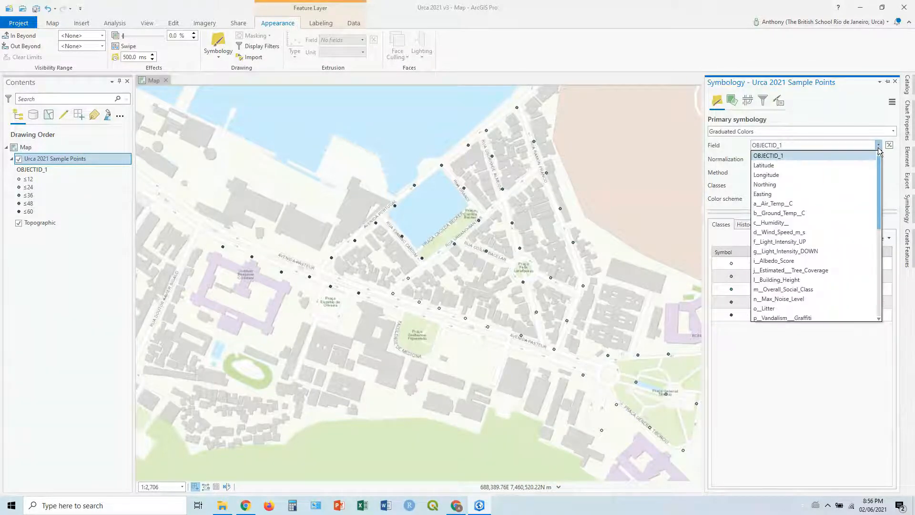
{"action": "scroll", "scroll_direction": "down", "scroll_amount": 3}
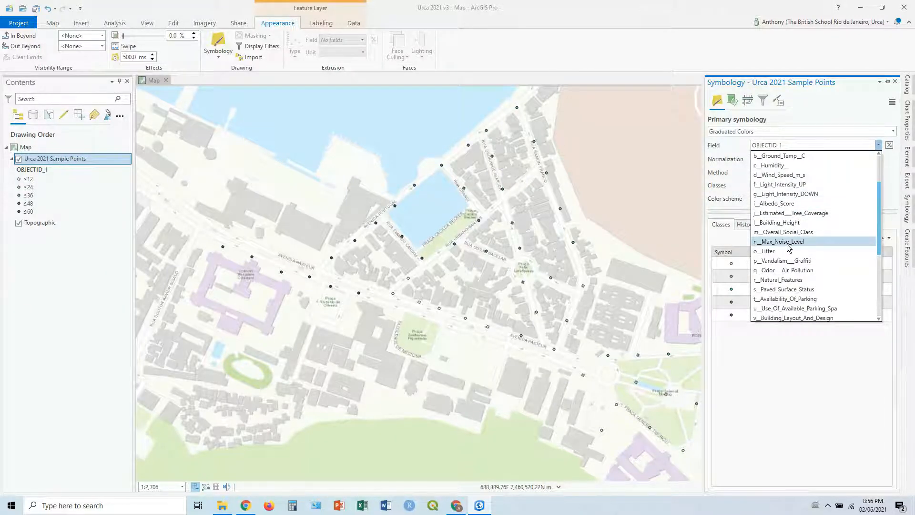
{"action": "left_click", "coordinate": [778, 241]}
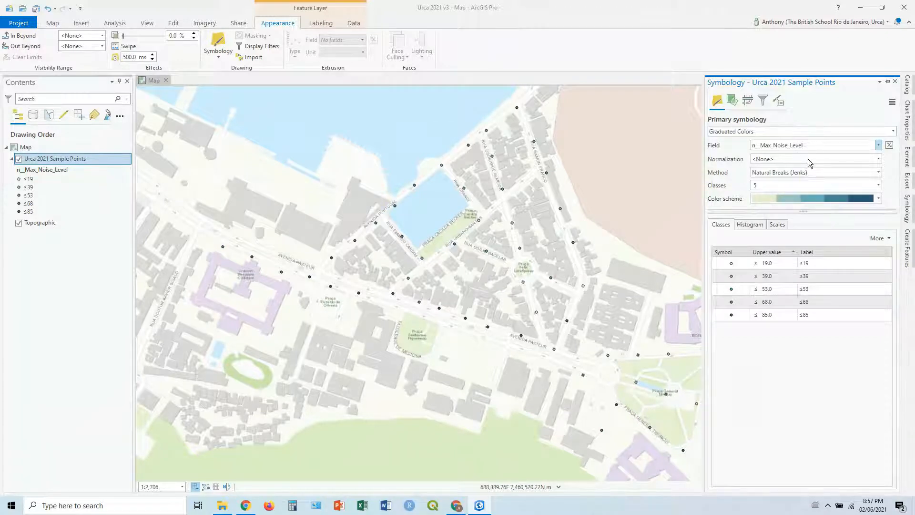
- Keep Natural Breaks (Jenks) and split the noise levels into 10 classes
{"action": "left_click", "coordinate": [877, 172]}
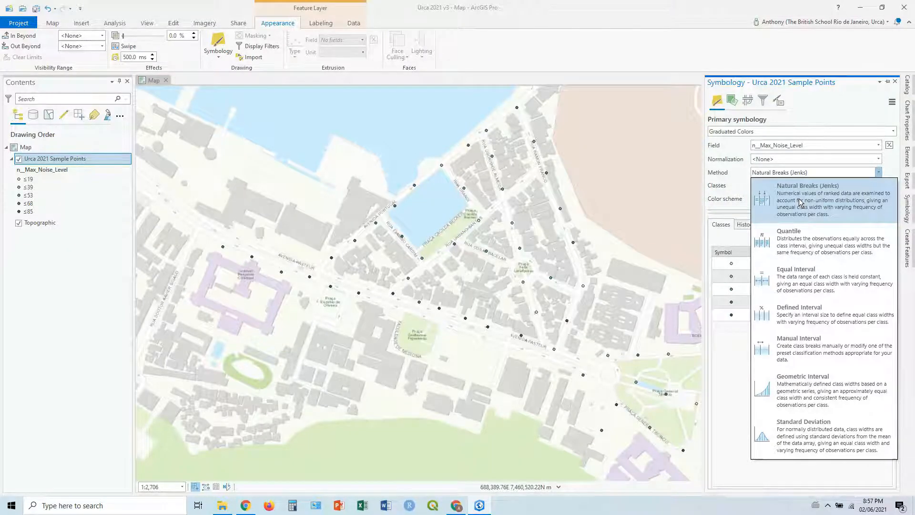
{"action": "left_click", "coordinate": [807, 186]}
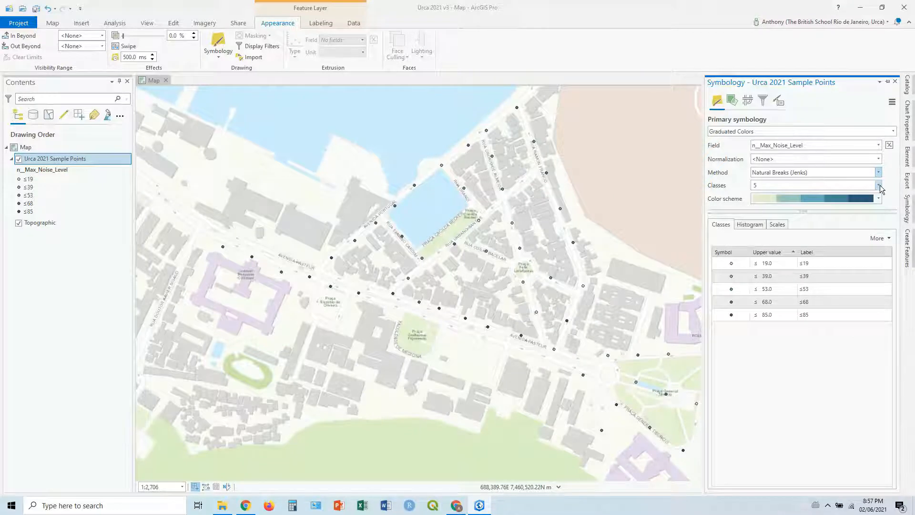
{"action": "left_click", "coordinate": [878, 185]}
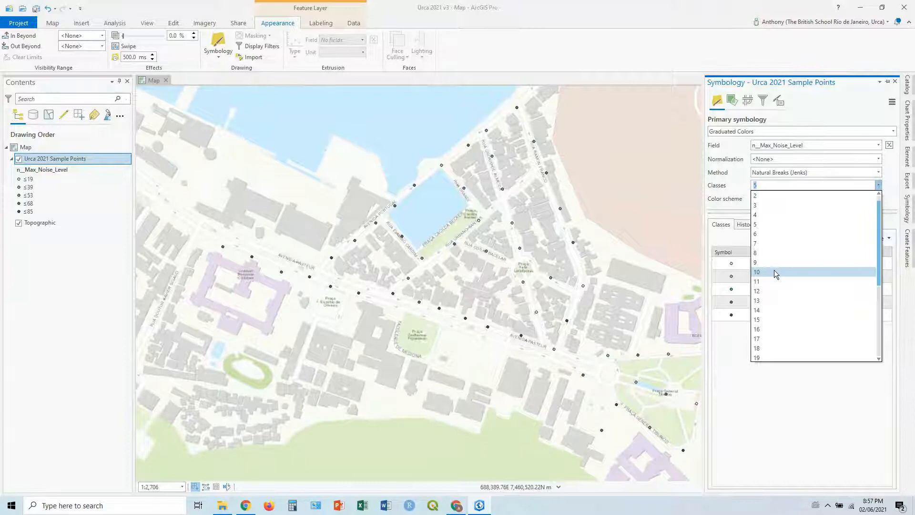
{"action": "left_click", "coordinate": [756, 272]}
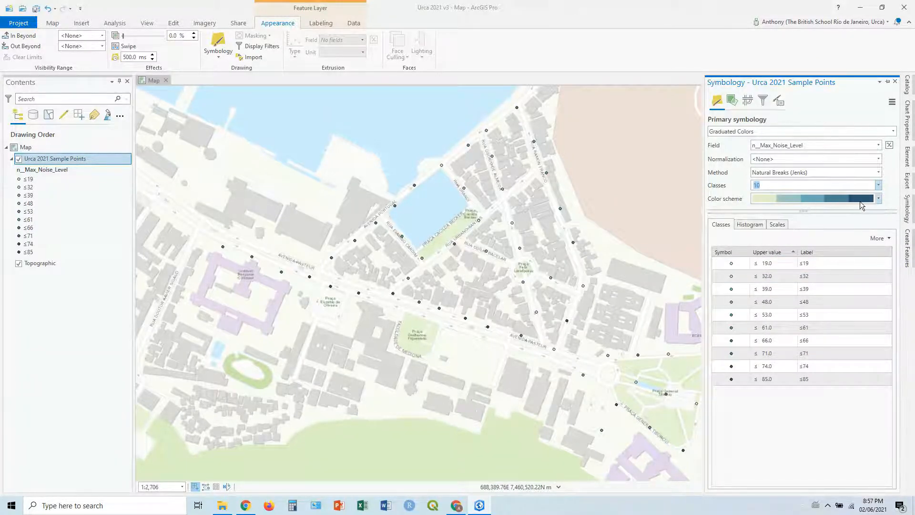
- Apply the Orange-Red (Continuous) color scheme, peek at the ≤19 class symbol and return to Classes
{"action": "left_click", "coordinate": [878, 198]}
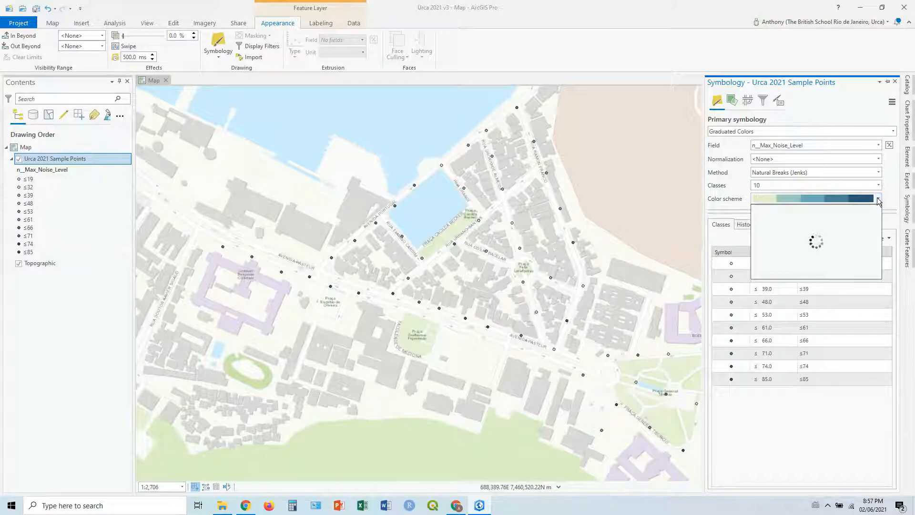
{"action": "left_click", "coordinate": [877, 198]}
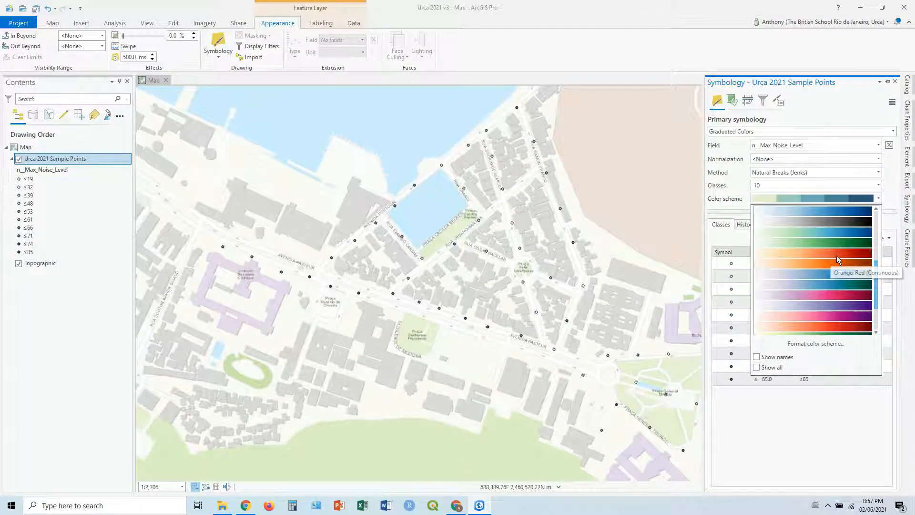
{"action": "left_click", "coordinate": [814, 251]}
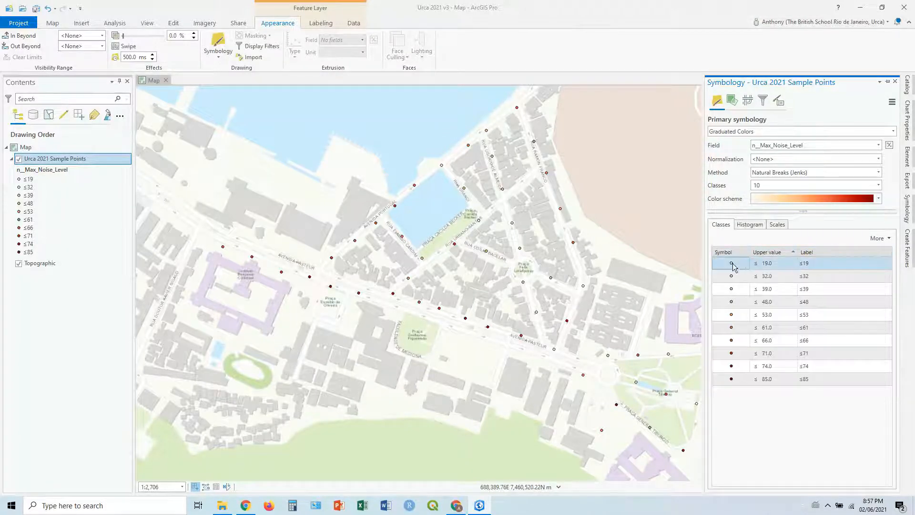
{"action": "mouse_move", "coordinate": [731, 264]}
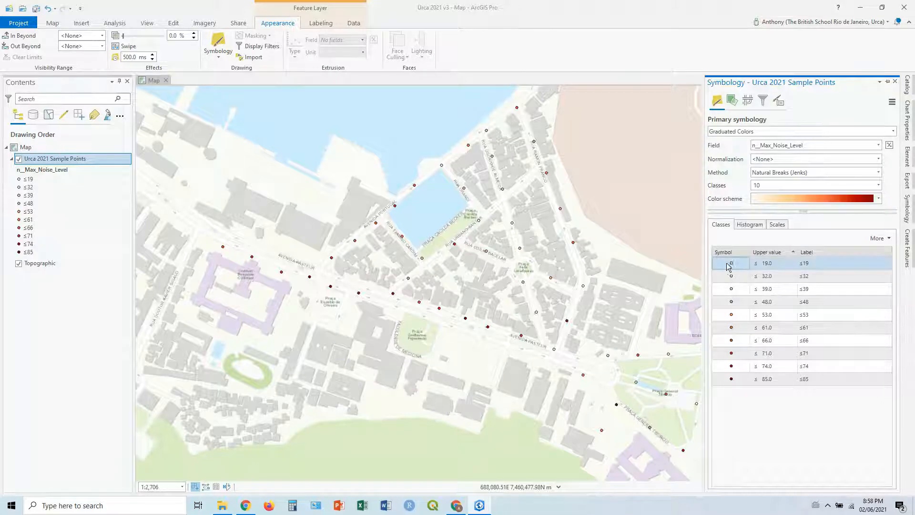
{"action": "mouse_move", "coordinate": [731, 264]}
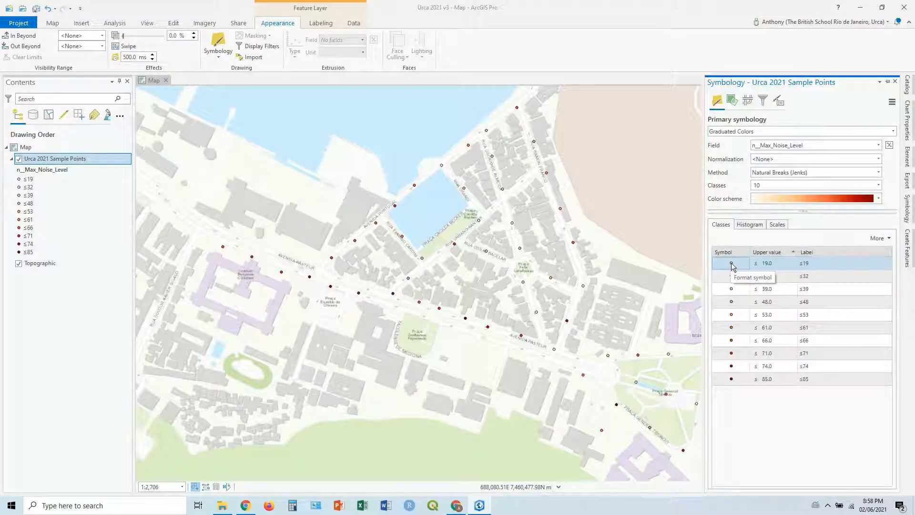
{"action": "left_click", "coordinate": [731, 263]}
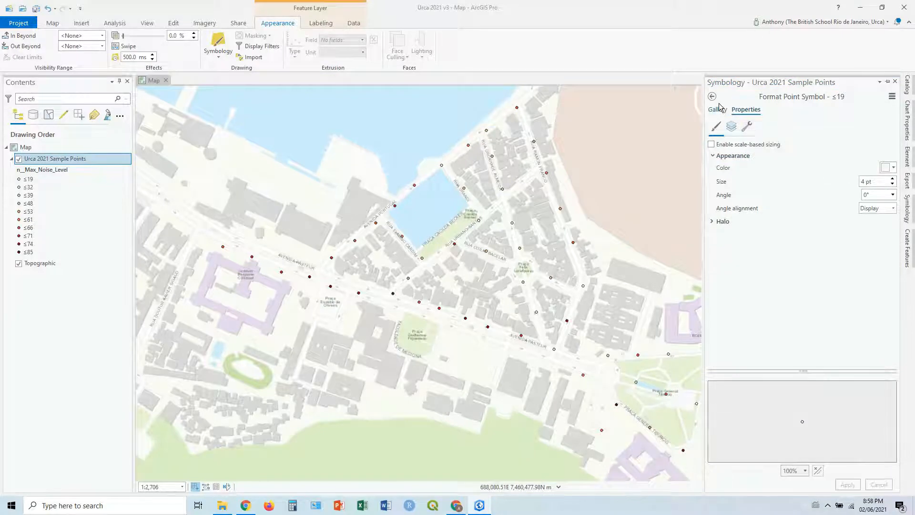
{"action": "left_click", "coordinate": [711, 96]}
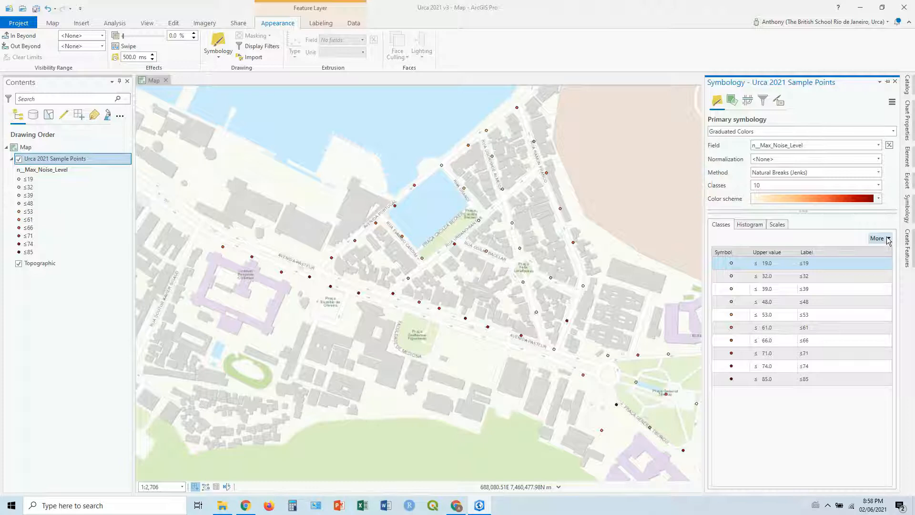
- Format all class symbols to 15 pt via More > Format all symbols and close the pane
{"action": "left_click", "coordinate": [877, 238]}
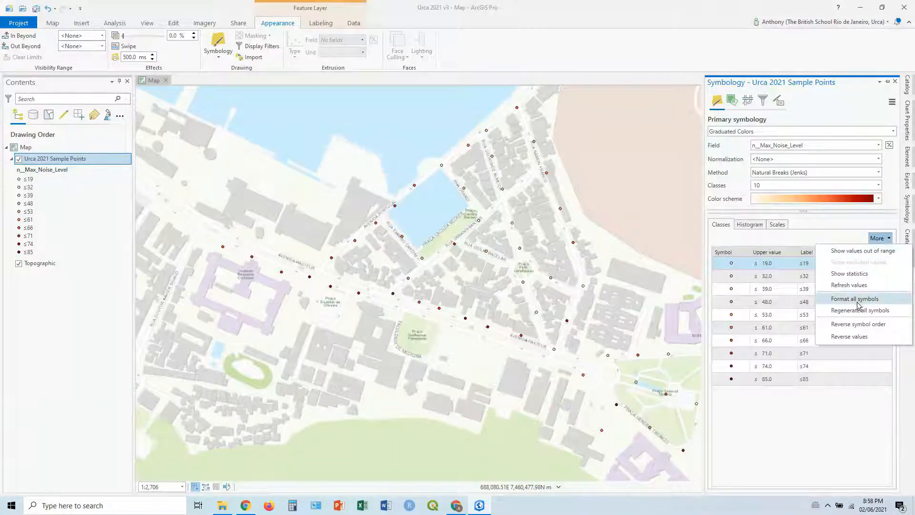
{"action": "left_click", "coordinate": [854, 299]}
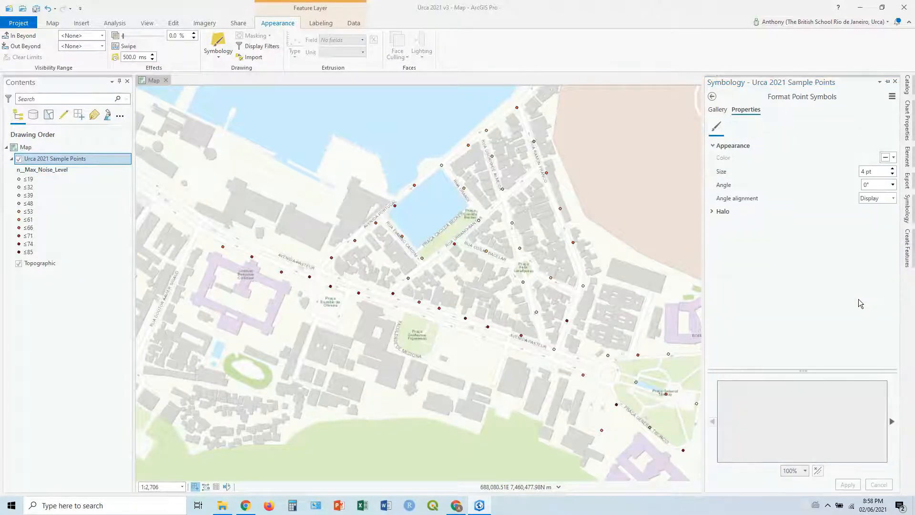
{"action": "left_click", "coordinate": [893, 170]}
{"action": "type", "text": "15"}
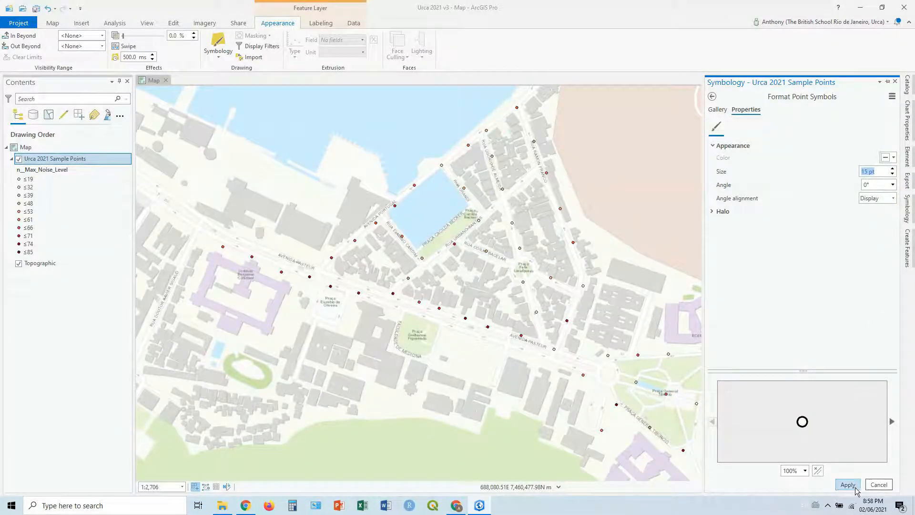
{"action": "left_click", "coordinate": [847, 485]}
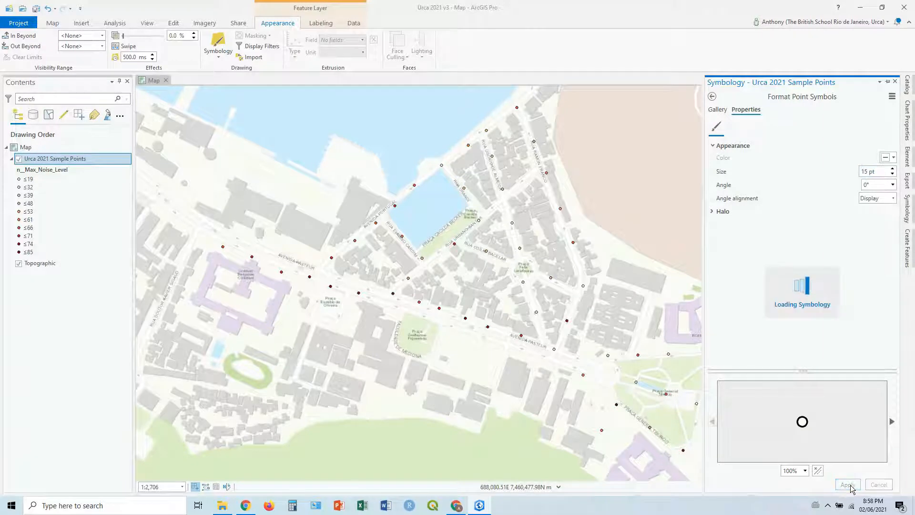
{"action": "left_click", "coordinate": [847, 484]}
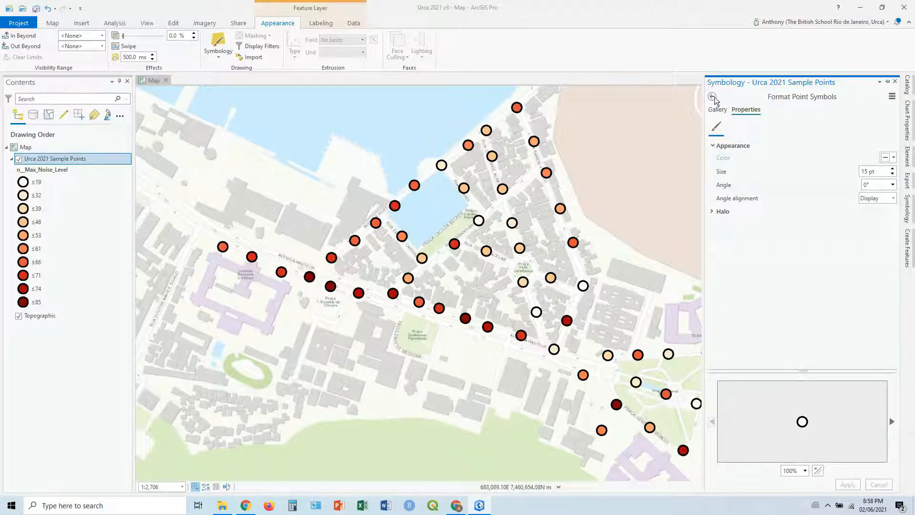
{"action": "left_click", "coordinate": [713, 100]}
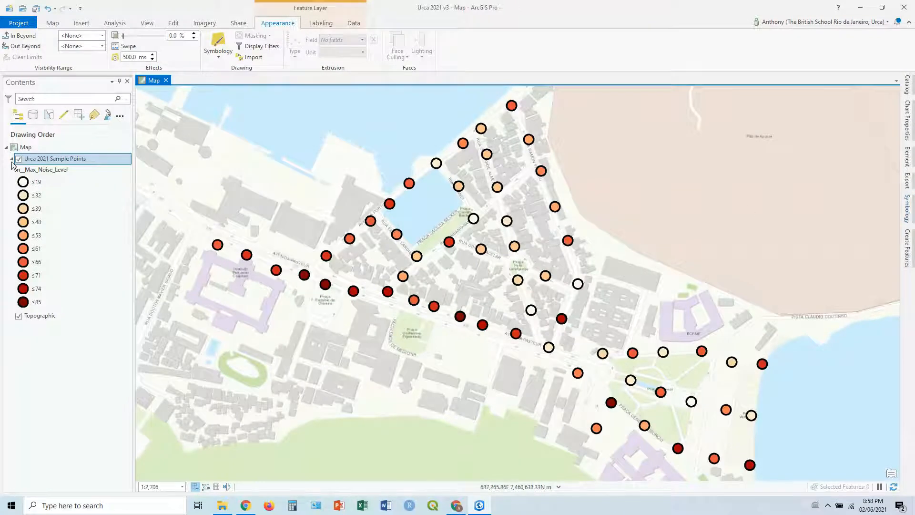
- Reopen the layer's Symbology pane and drop down the Primary symbology list
{"action": "right_click", "coordinate": [55, 159]}
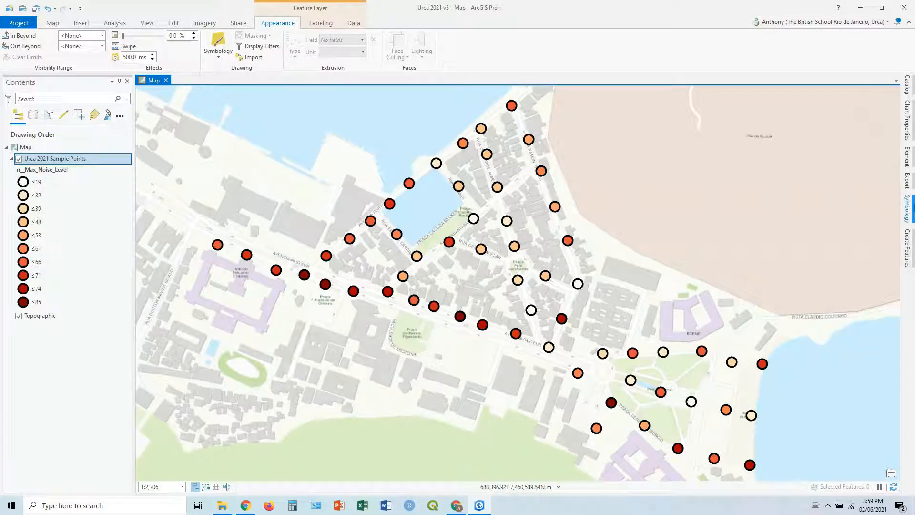
{"action": "left_click", "coordinate": [217, 47]}
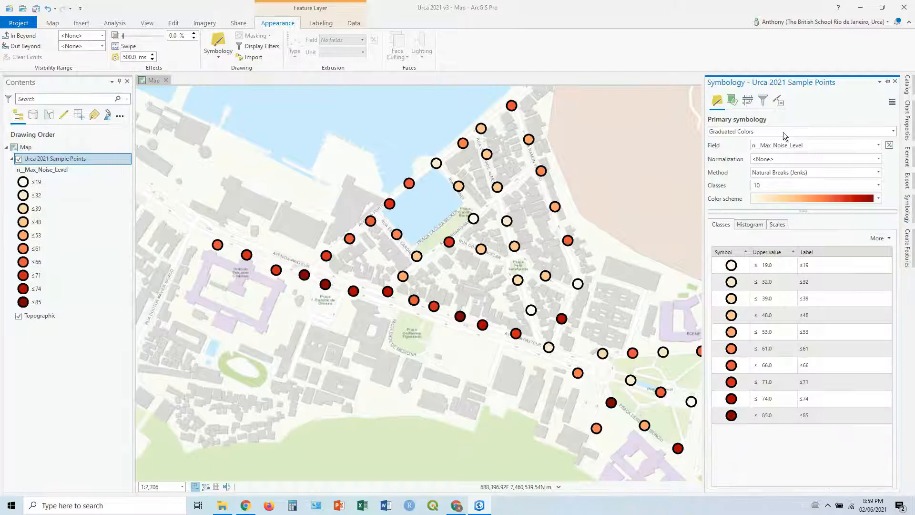
{"action": "left_click", "coordinate": [801, 131]}
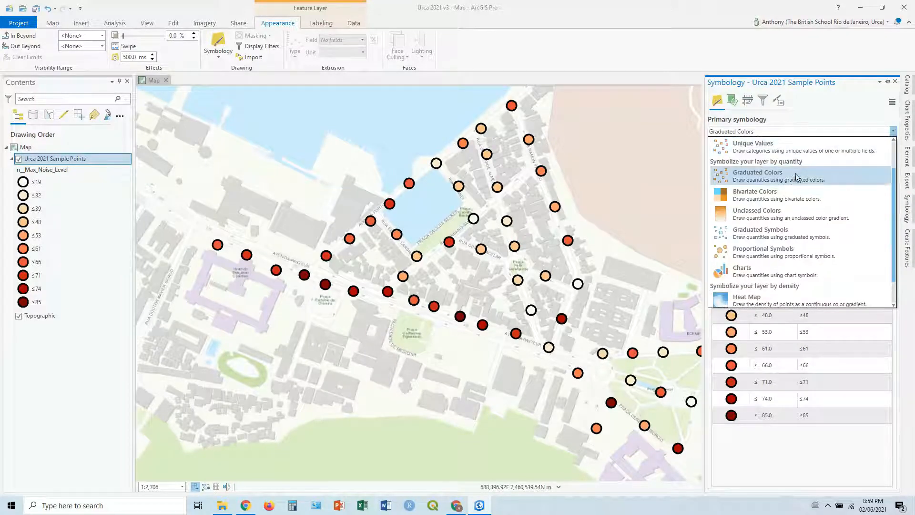
{"action": "mouse_move", "coordinate": [760, 233]}
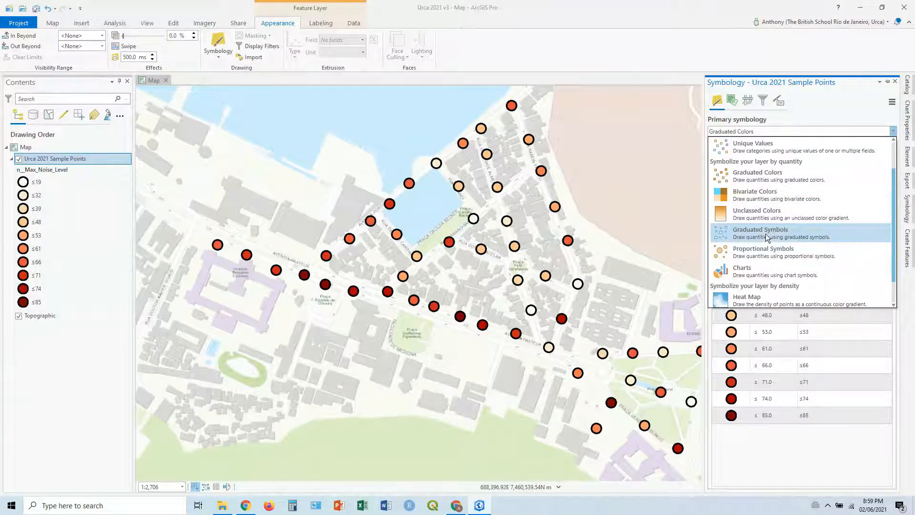
- Switch to Graduated Symbols by n__Max_Noise_Level with 10 classes
{"action": "left_click", "coordinate": [761, 233]}
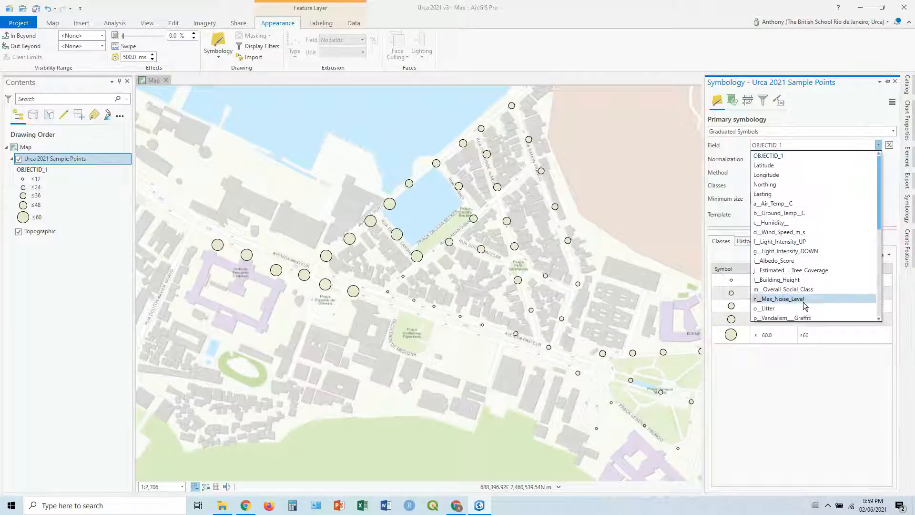
{"action": "left_click", "coordinate": [778, 298]}
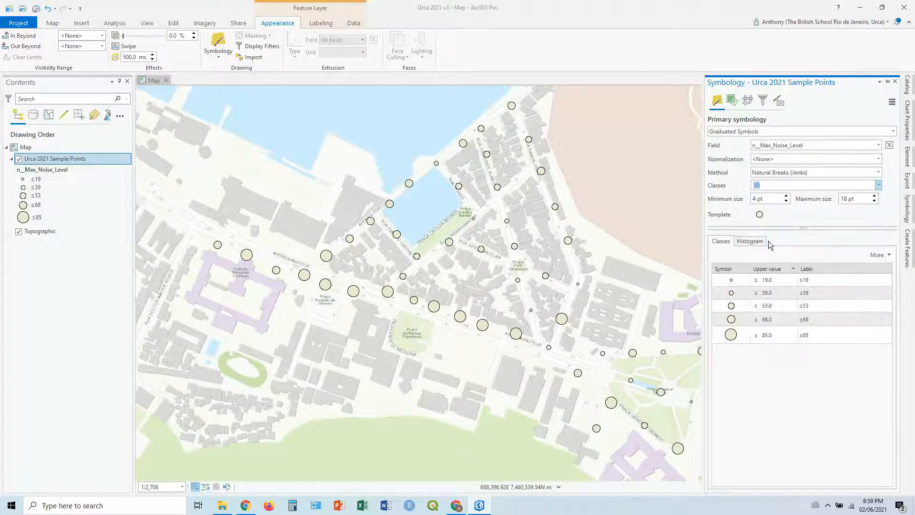
{"action": "left_click", "coordinate": [878, 185]}
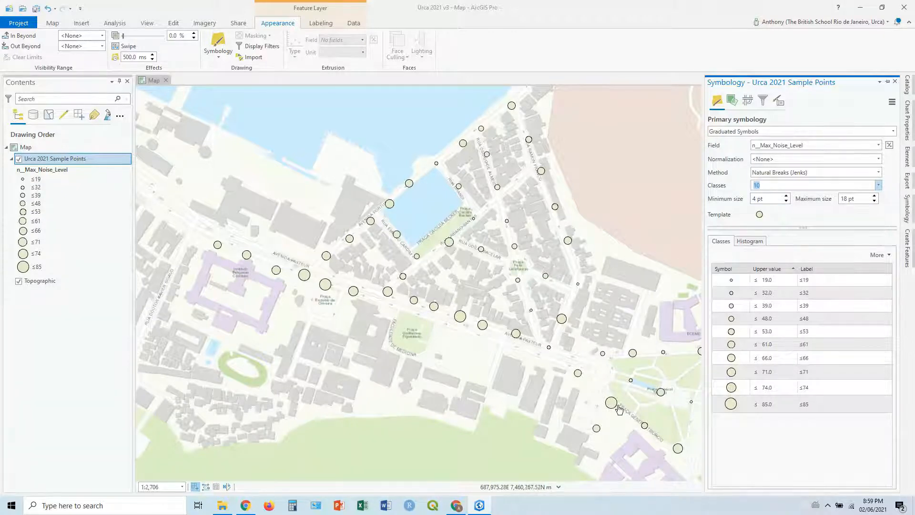
- Reverse the symbol size order, then restore small symbols on low values
{"action": "left_click", "coordinate": [766, 279]}
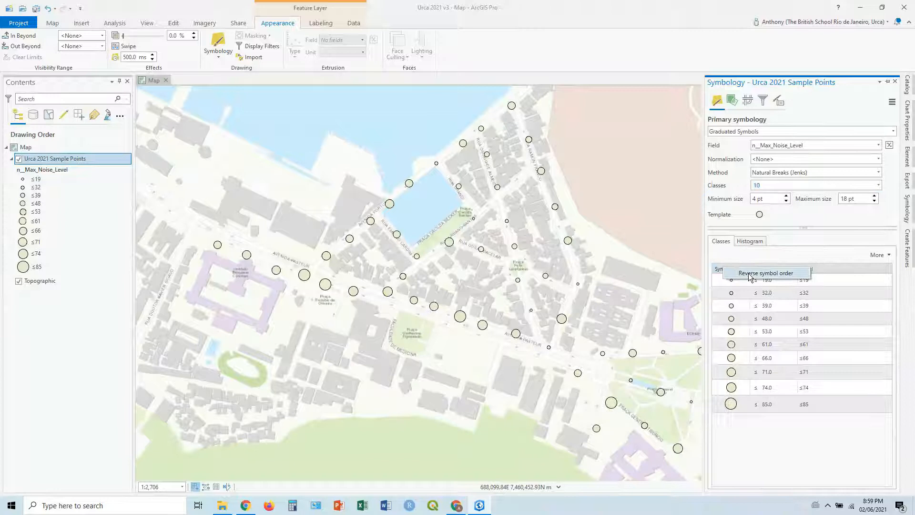
{"action": "left_click", "coordinate": [766, 273]}
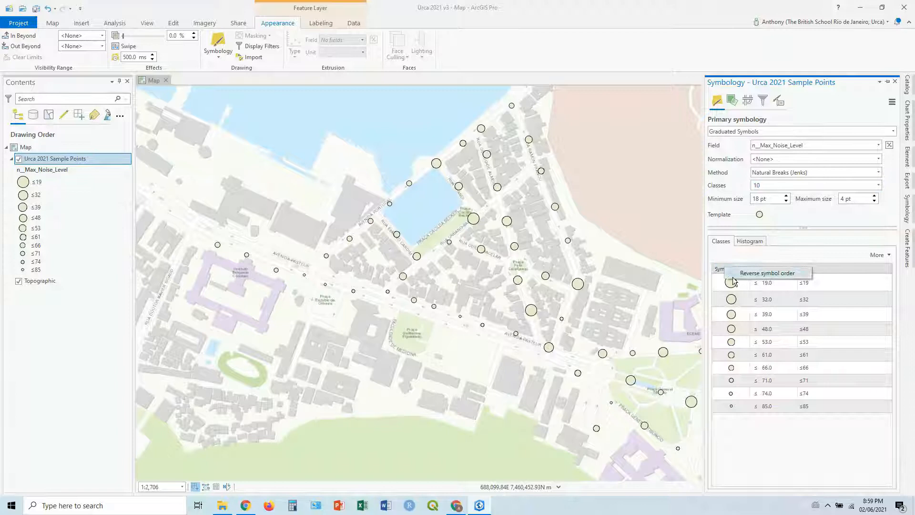
{"action": "left_click", "coordinate": [766, 273]}
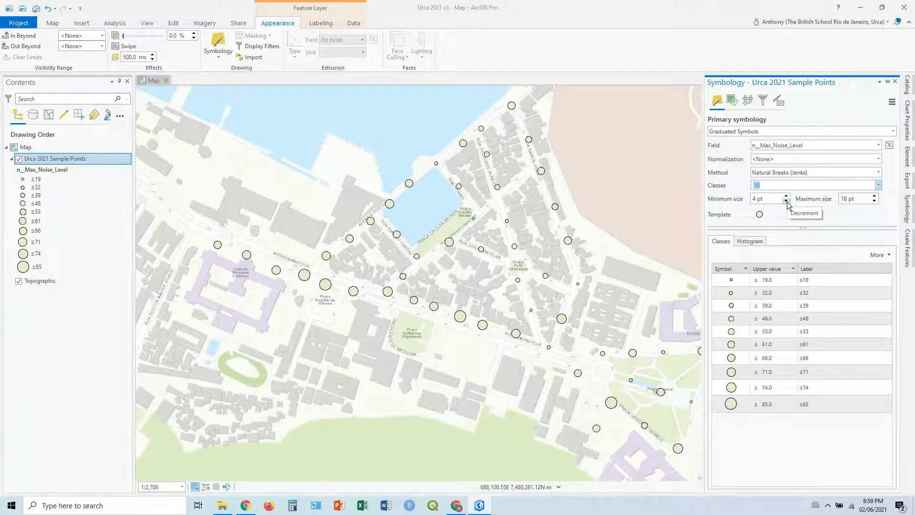
- Set the symbol size range to 3 pt minimum and 26 pt maximum
{"action": "left_click", "coordinate": [786, 201]}
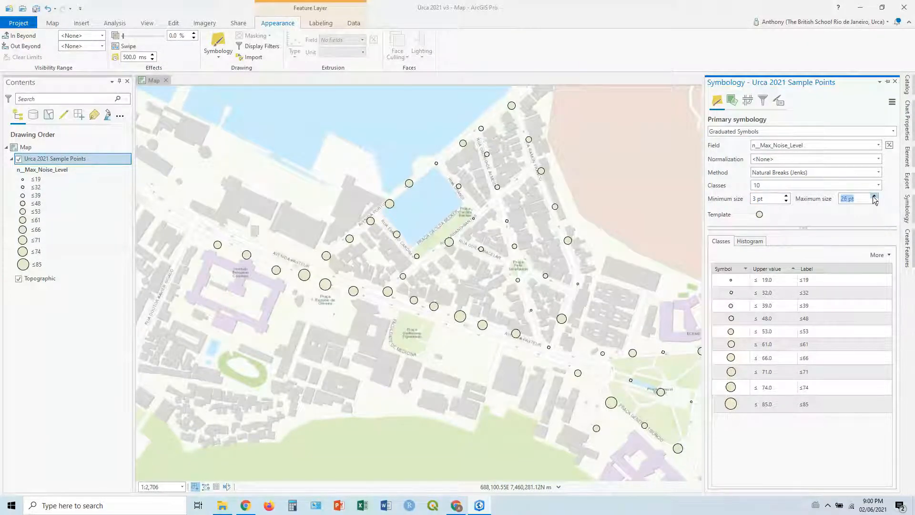
{"action": "left_click", "coordinate": [875, 196]}
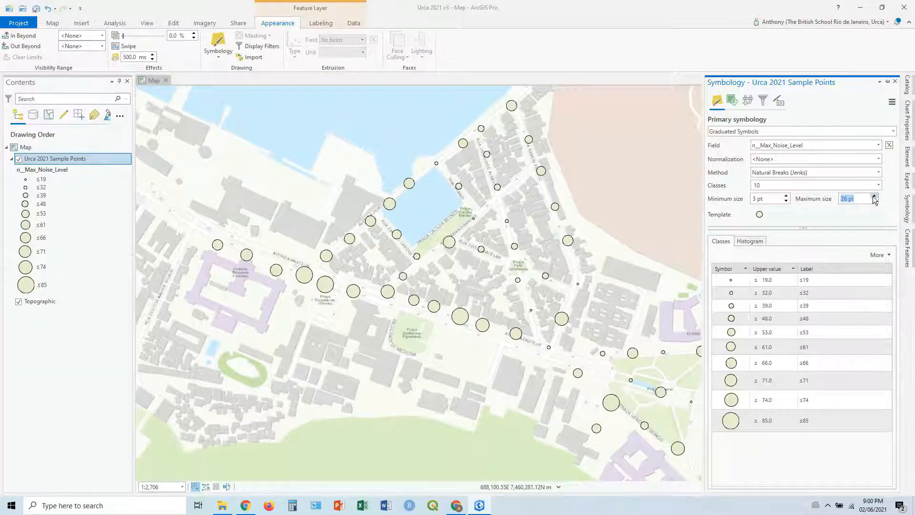
{"action": "left_click", "coordinate": [788, 318]}
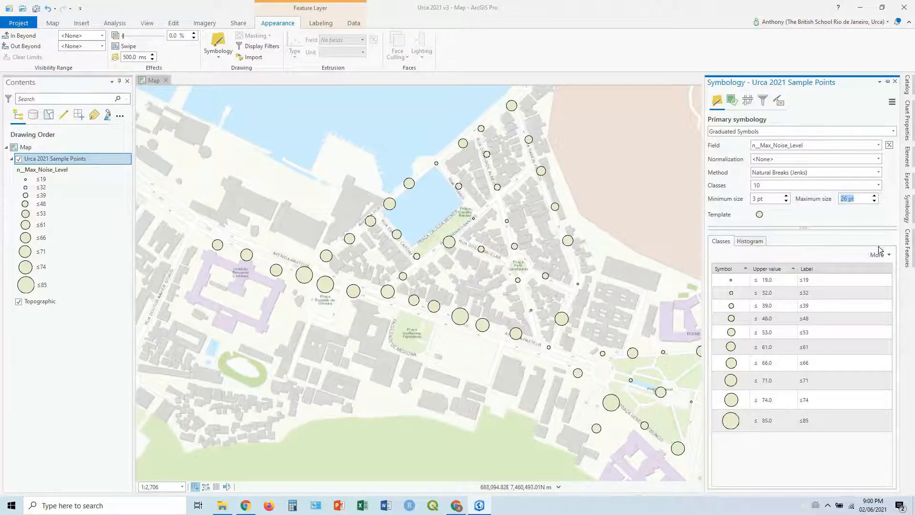
- Colour all graduated symbols magenta via Format all symbols and auto-hide the pane
{"action": "left_click", "coordinate": [878, 255]}
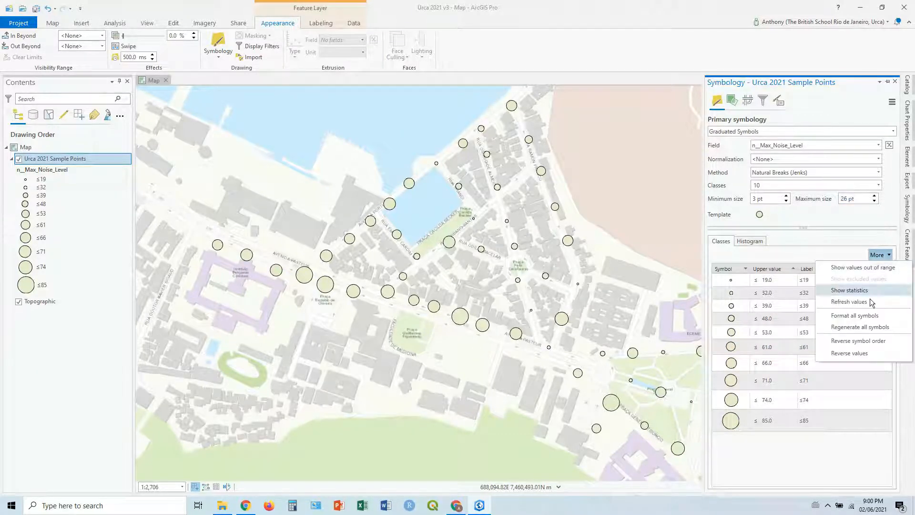
{"action": "left_click", "coordinate": [854, 315]}
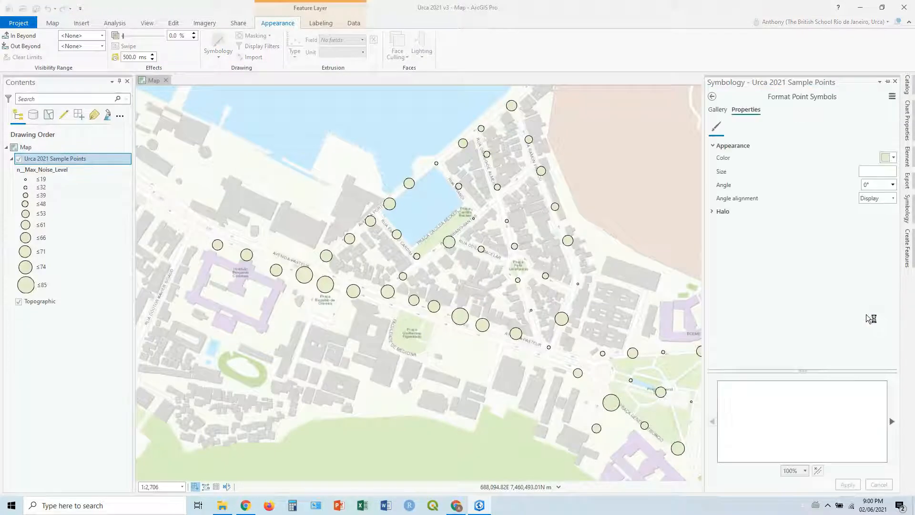
{"action": "left_click", "coordinate": [888, 157]}
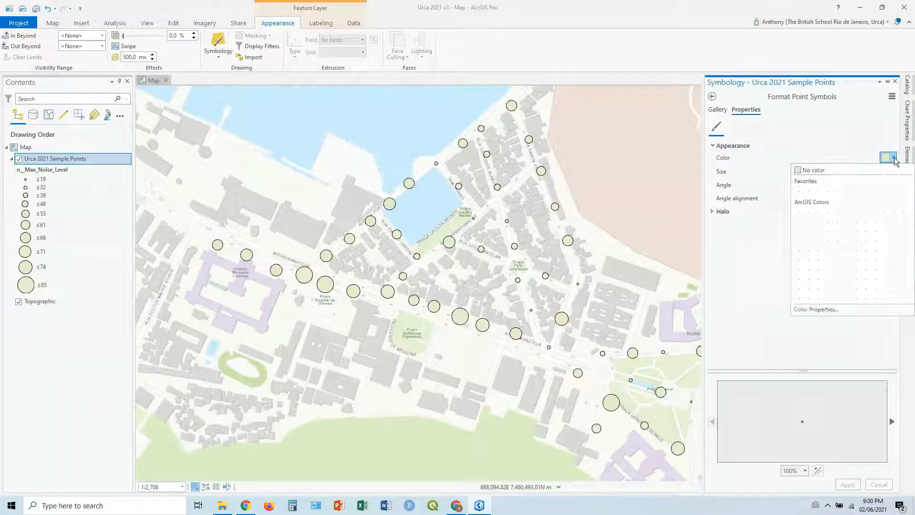
{"action": "left_click", "coordinate": [888, 157]}
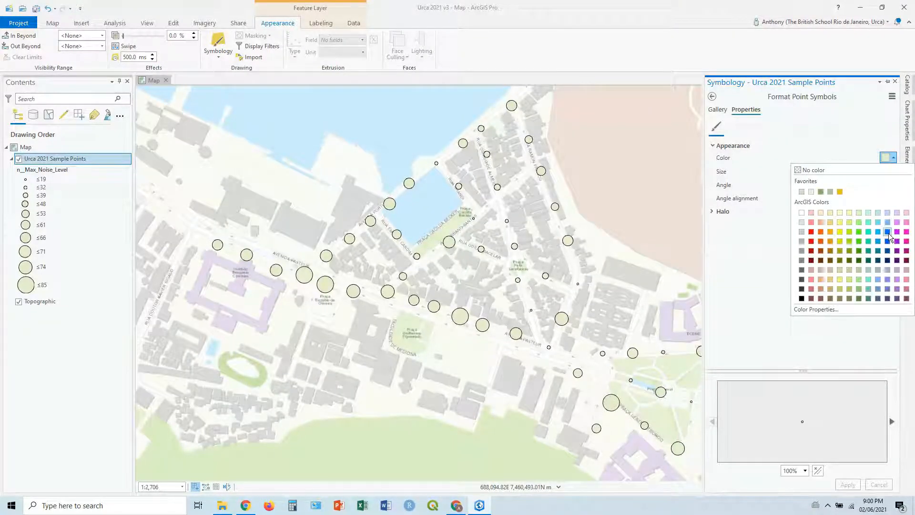
{"action": "left_click", "coordinate": [887, 231]}
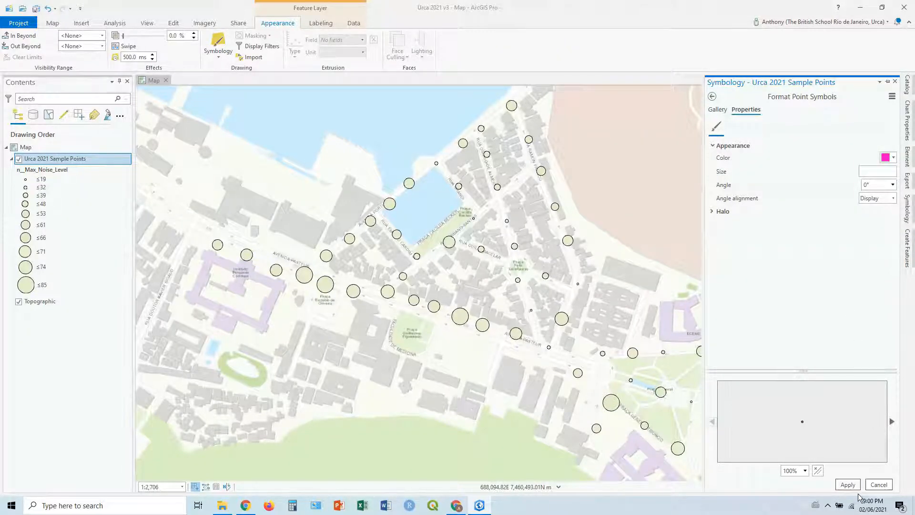
{"action": "left_click", "coordinate": [846, 484]}
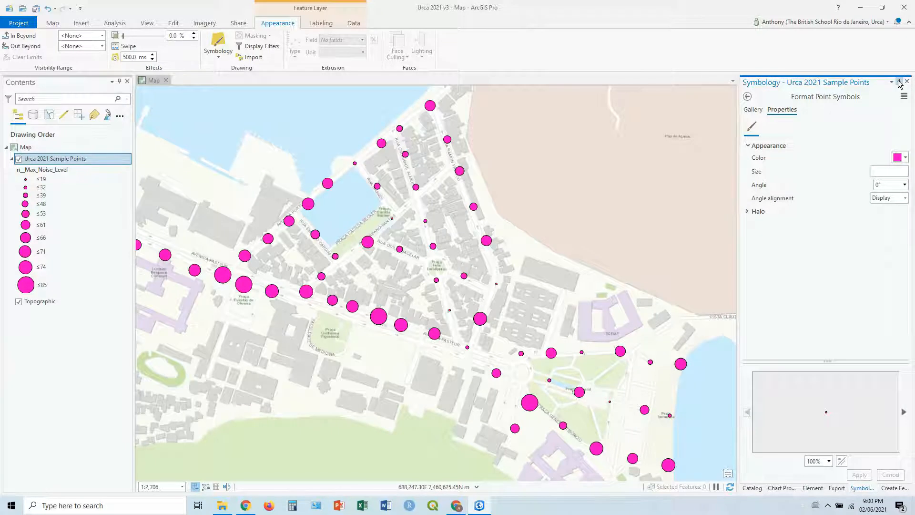
{"action": "left_click", "coordinate": [906, 82]}
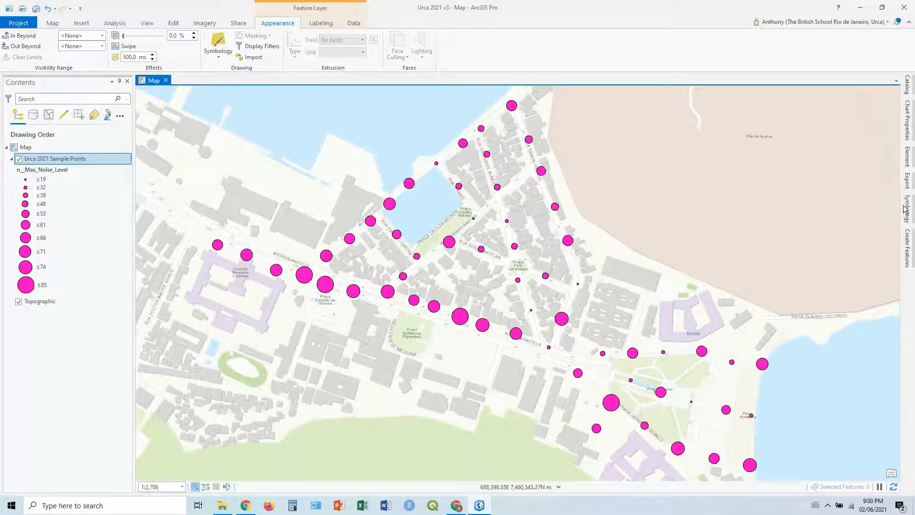
- Reopen Symbology and switch the points to Unique Values
{"action": "left_click", "coordinate": [217, 46]}
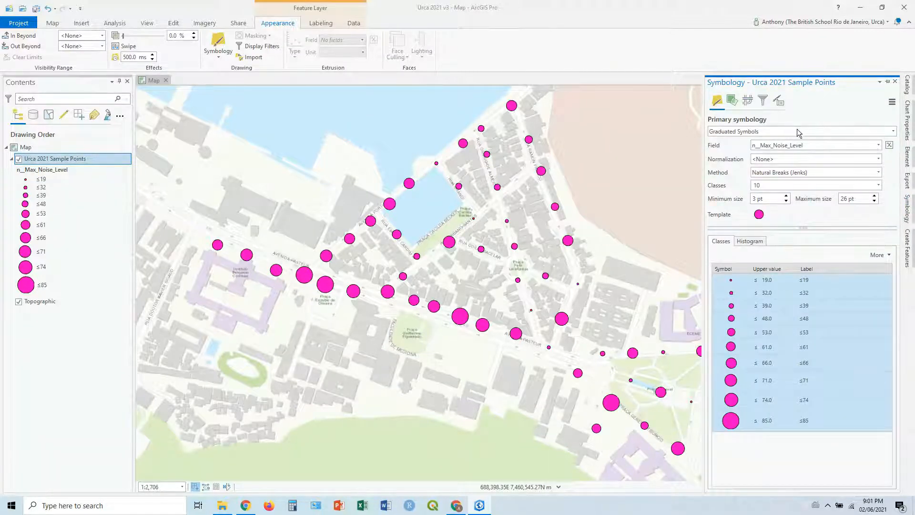
{"action": "left_click", "coordinate": [800, 131]}
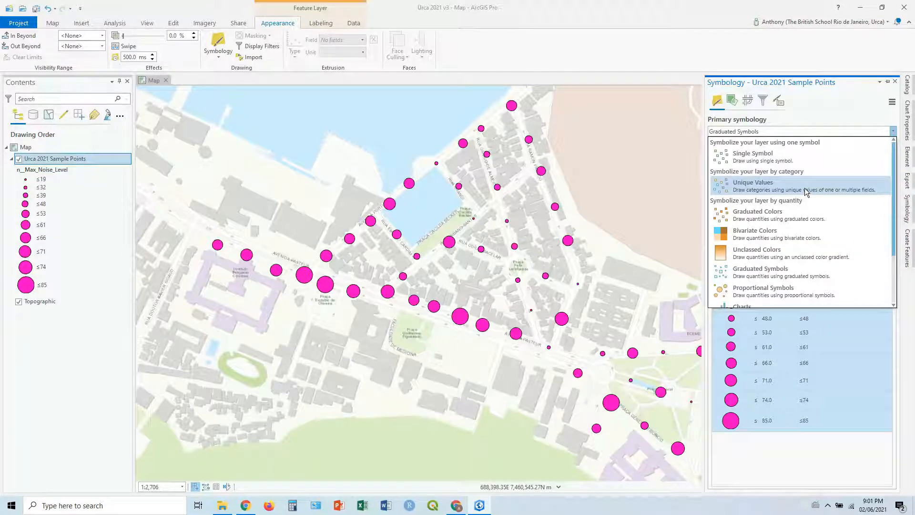
{"action": "left_click", "coordinate": [752, 182]}
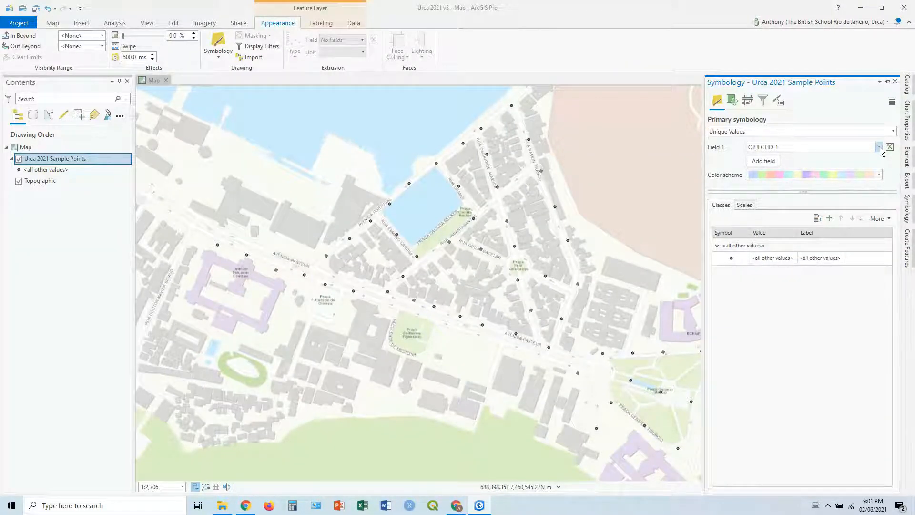
- Set Field 1 to k__Predominant_Land_Use, listing the land-use categories
{"action": "left_click", "coordinate": [878, 146]}
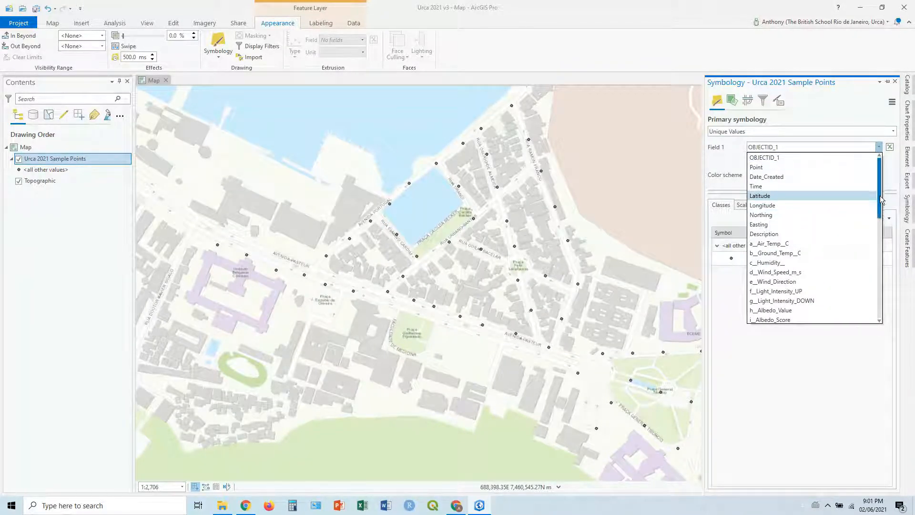
{"action": "scroll", "scroll_direction": "down", "scroll_amount": 3}
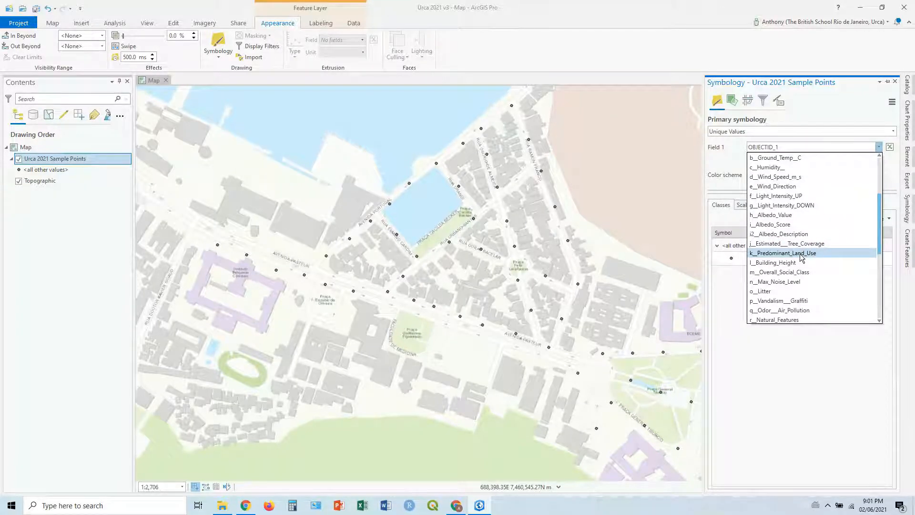
{"action": "left_click", "coordinate": [782, 253]}
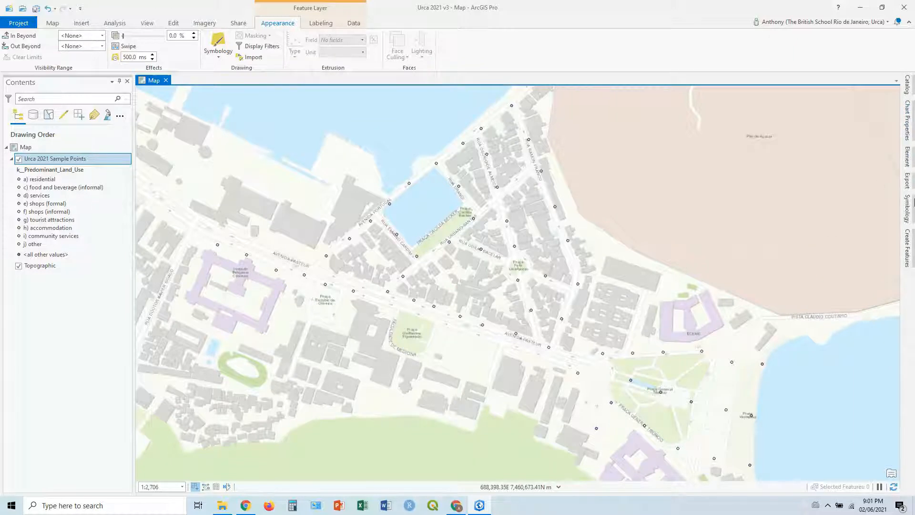
{"action": "left_click", "coordinate": [218, 47]}
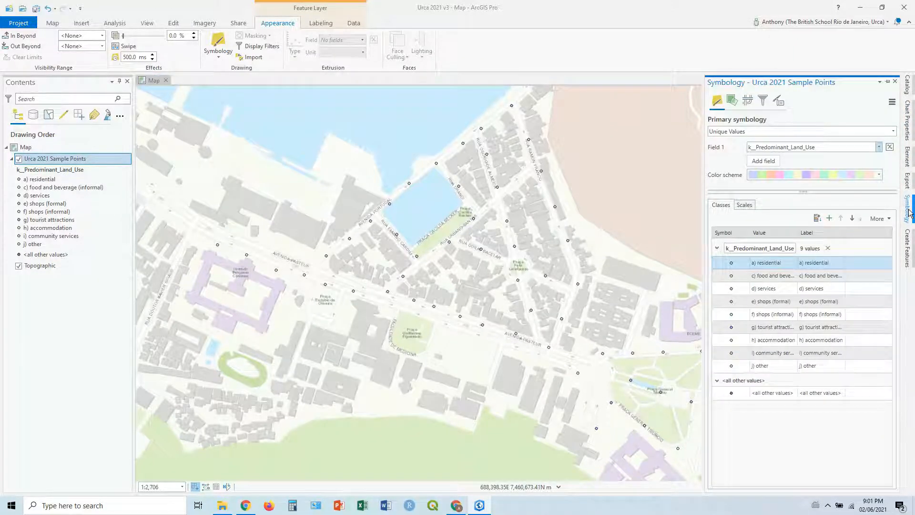
- Select the land-use classes and remove the <all other values> class
{"action": "double_click", "coordinate": [767, 263]}
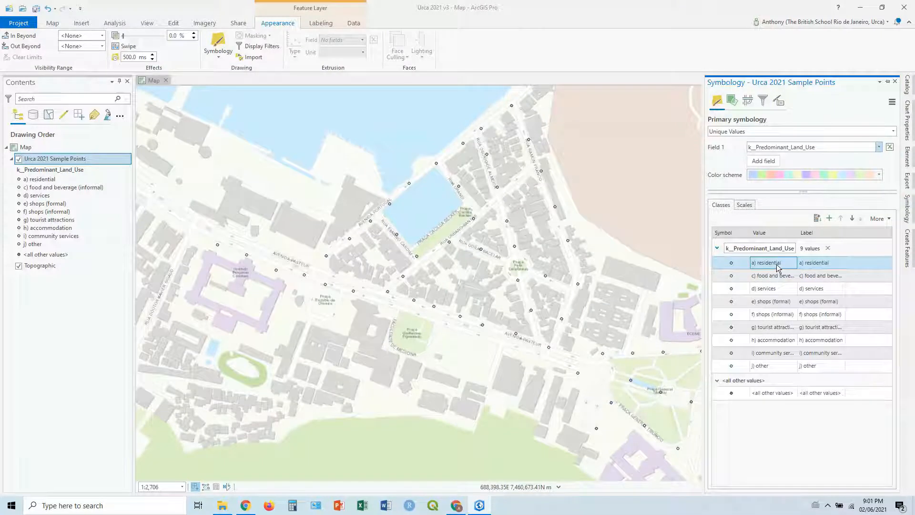
{"action": "left_click", "coordinate": [764, 288]}
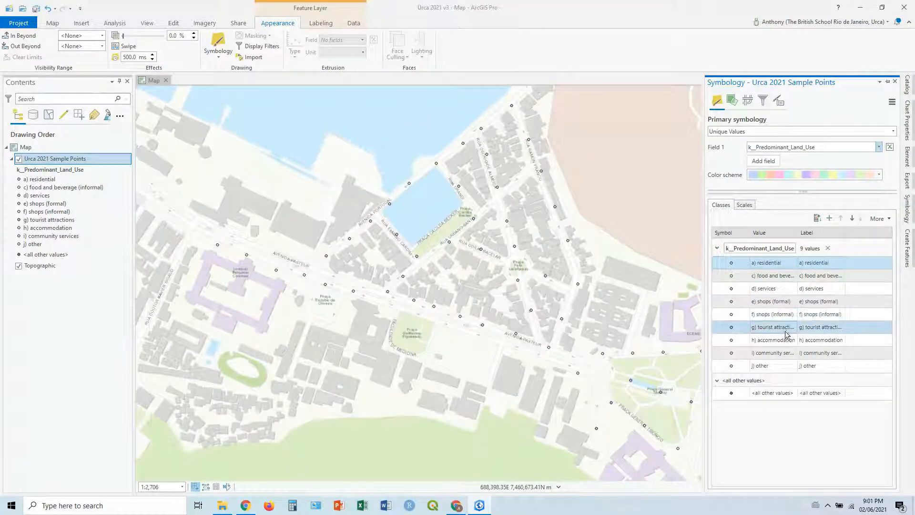
{"action": "left_click", "coordinate": [770, 365]}
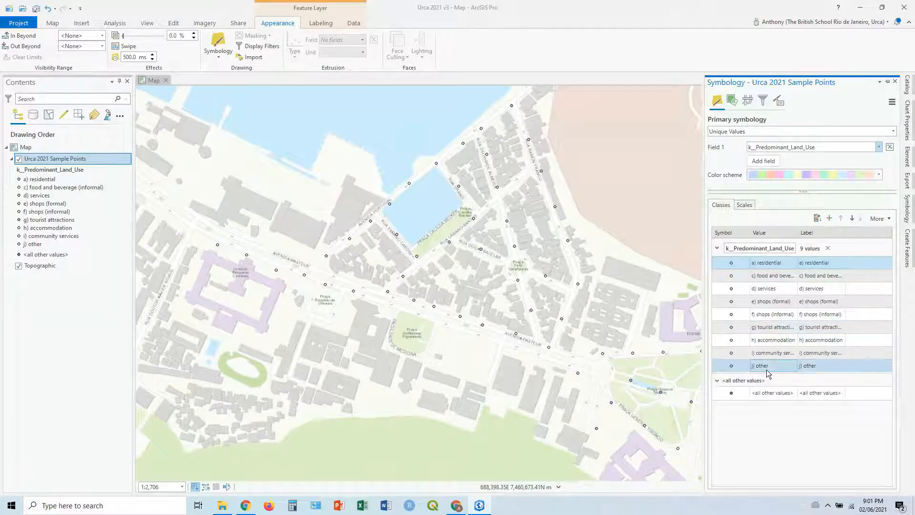
{"action": "left_click", "coordinate": [772, 391]}
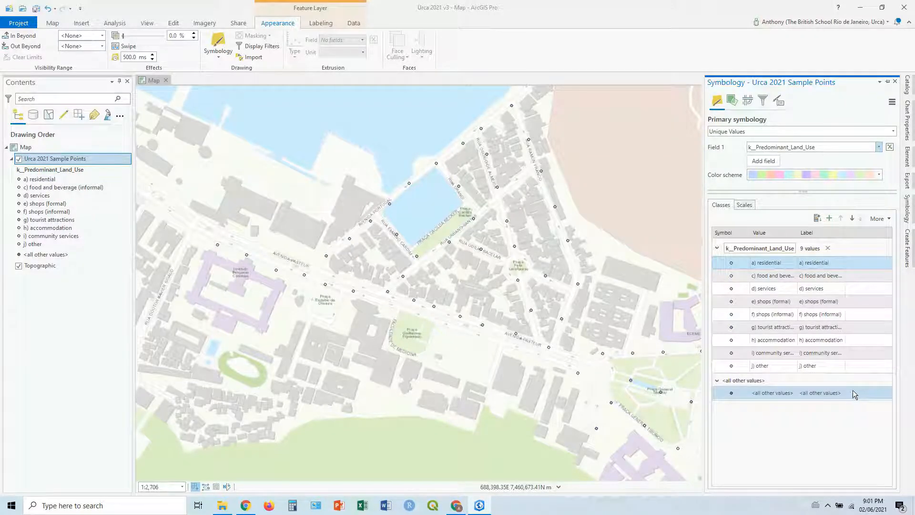
{"action": "right_click", "coordinate": [770, 393]}
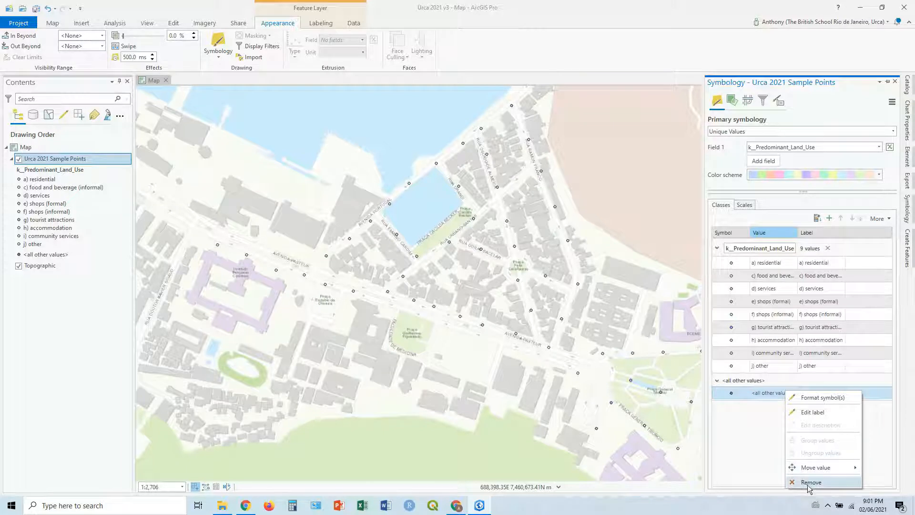
{"action": "left_click", "coordinate": [811, 482]}
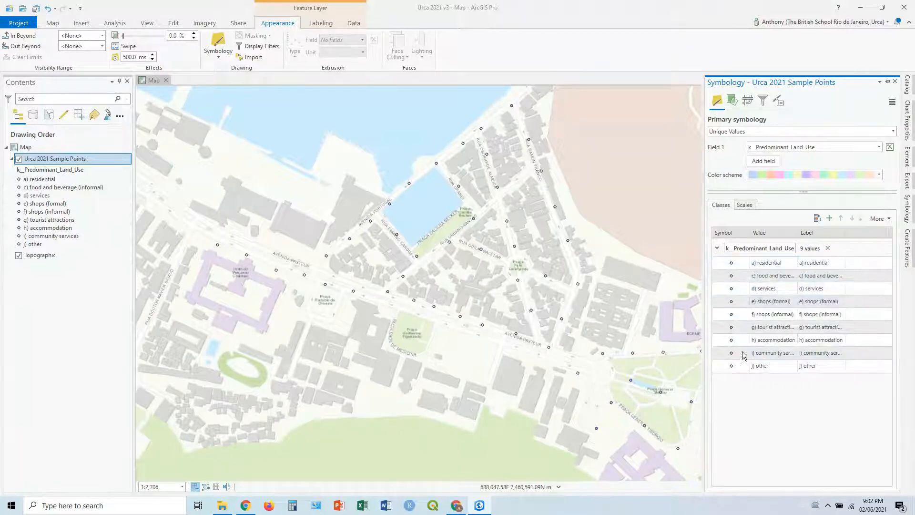
- Select the community services and accommodation classes to format their symbols
{"action": "left_click", "coordinate": [773, 339]}
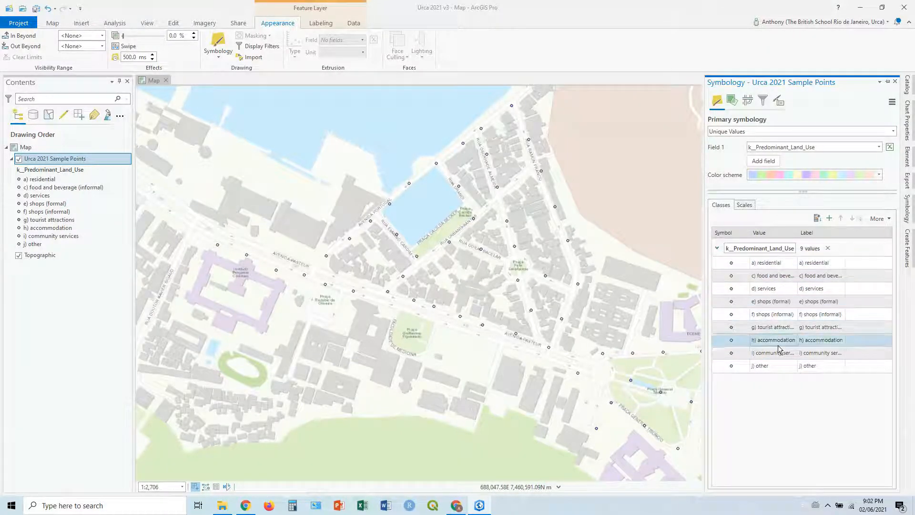
{"action": "left_click", "coordinate": [877, 218]}
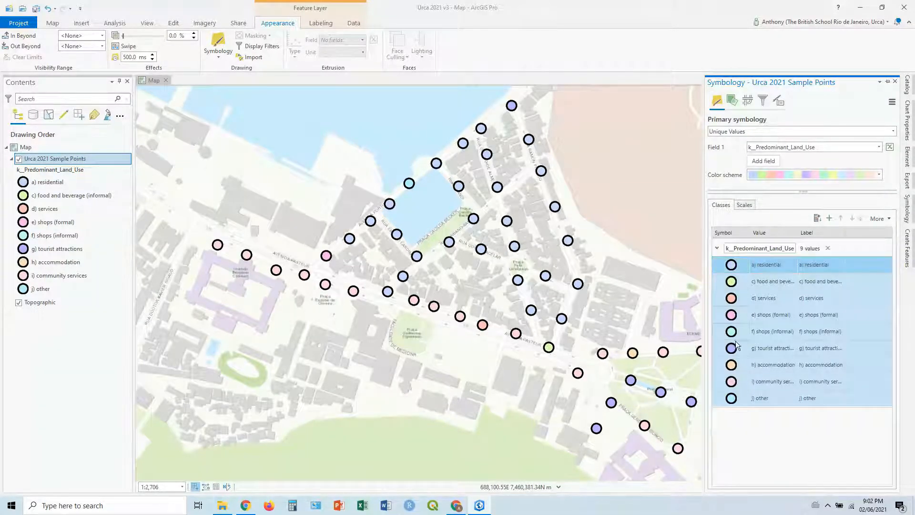
- Apply a bright multi-colour scheme so the nine land-use classes get distinct colours
{"action": "left_click", "coordinate": [880, 175]}
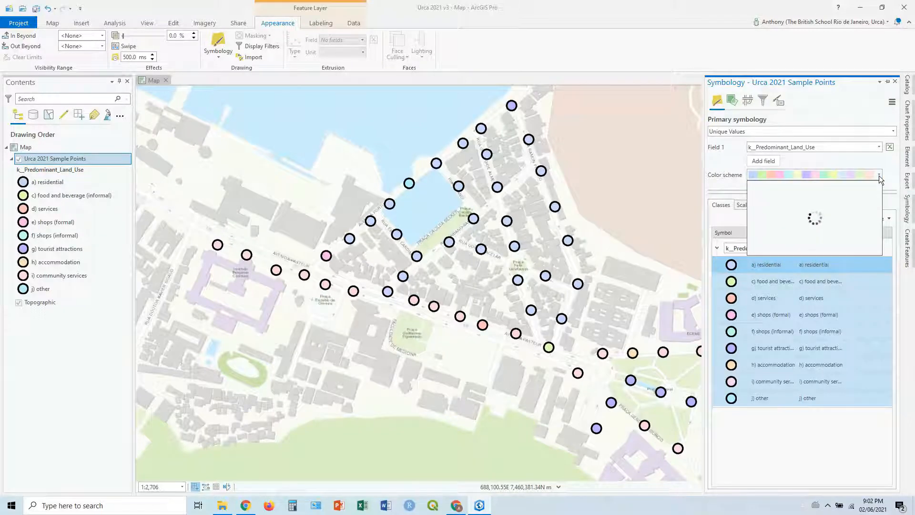
{"action": "left_click", "coordinate": [877, 174]}
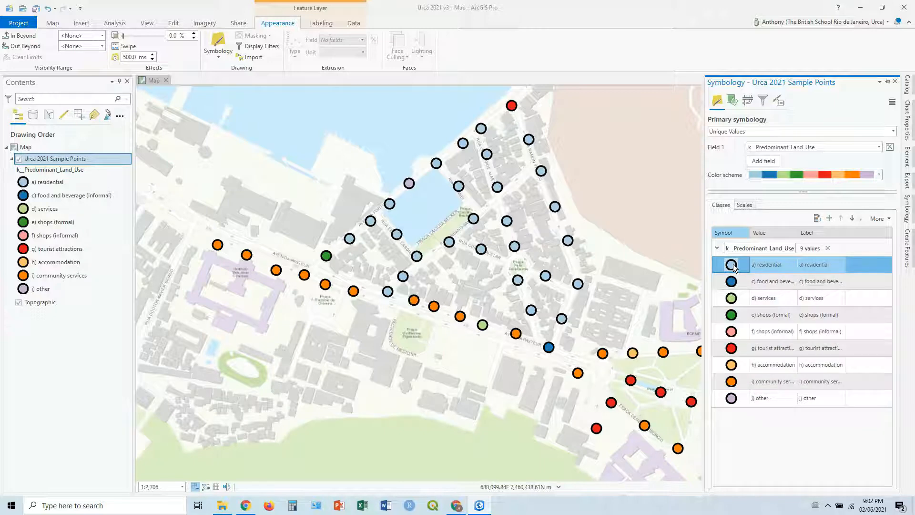
- Replace the residential class circle with the gallery House symbol found by searching 'house'
{"action": "left_click", "coordinate": [731, 264]}
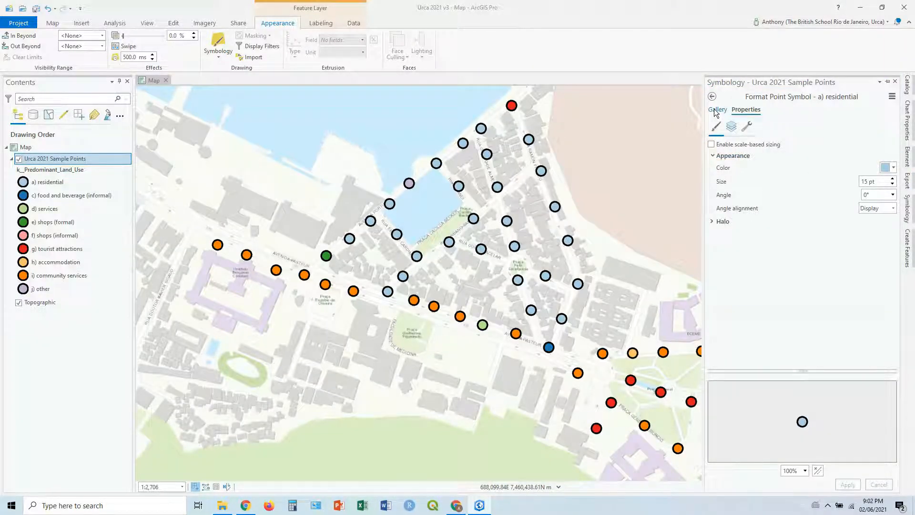
{"action": "left_click", "coordinate": [716, 109]}
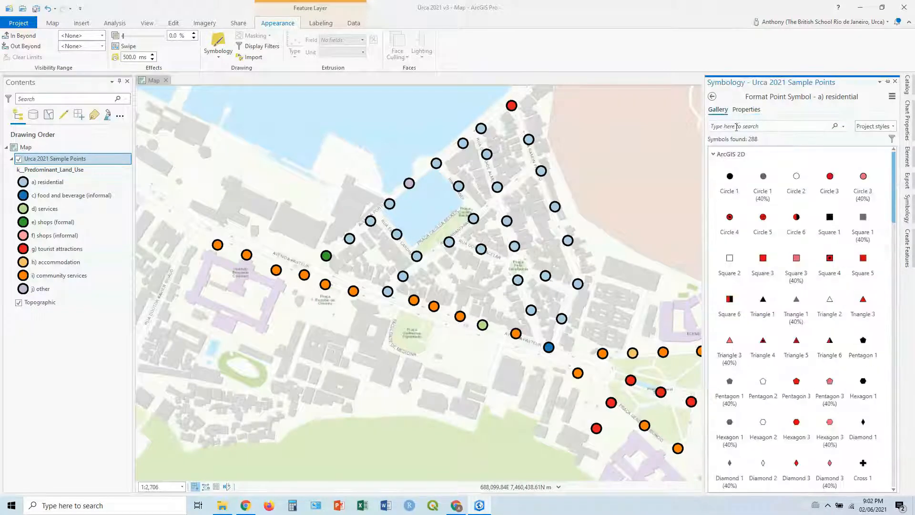
{"action": "type", "text": "house"}
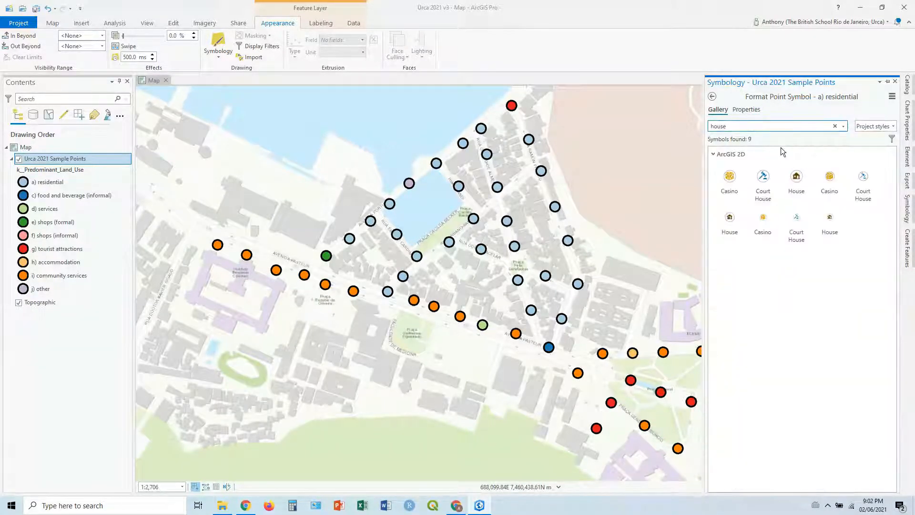
{"action": "left_click", "coordinate": [795, 179]}
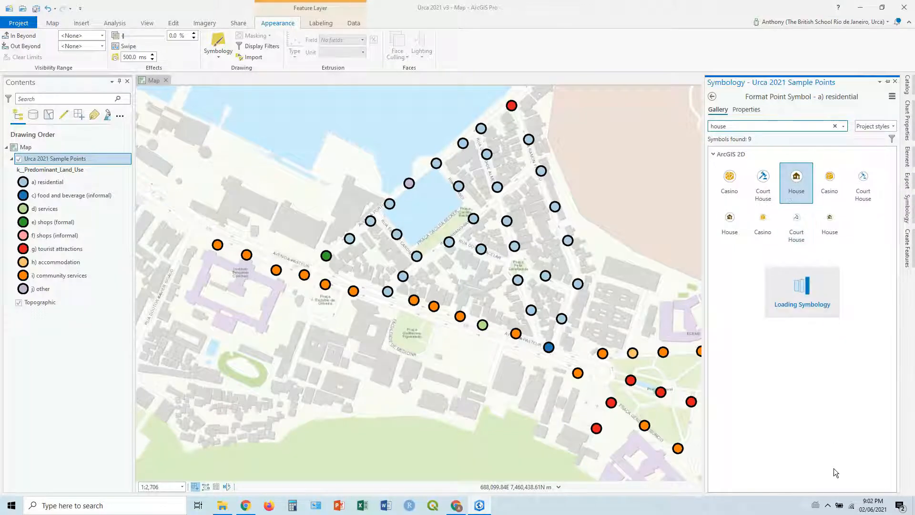
{"action": "left_click", "coordinate": [795, 183]}
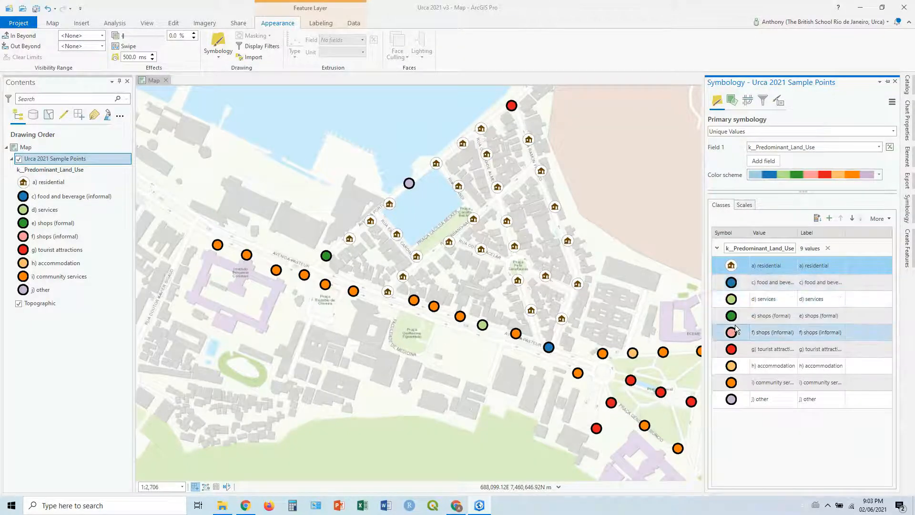
- Give the e) shops (formal) class the Coffee Shop icon found by searching 'shops'
{"action": "left_click", "coordinate": [732, 316]}
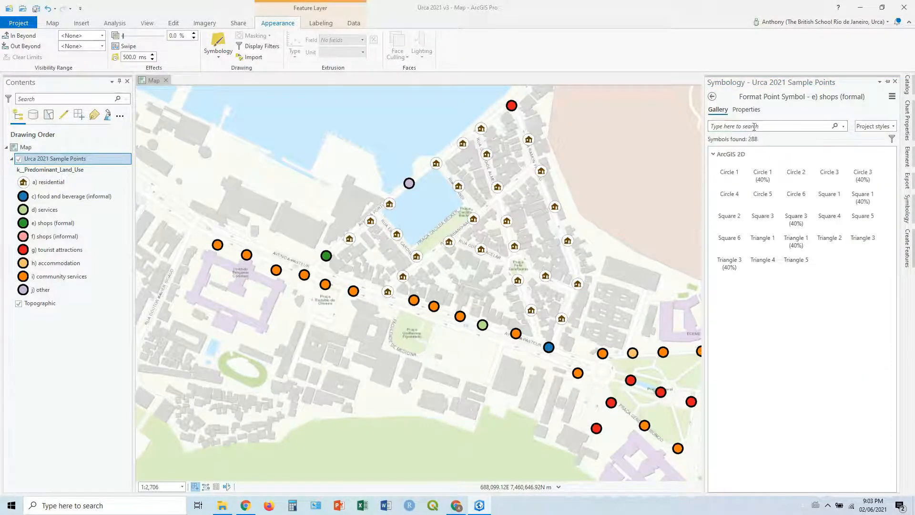
{"action": "type", "text": "shops"}
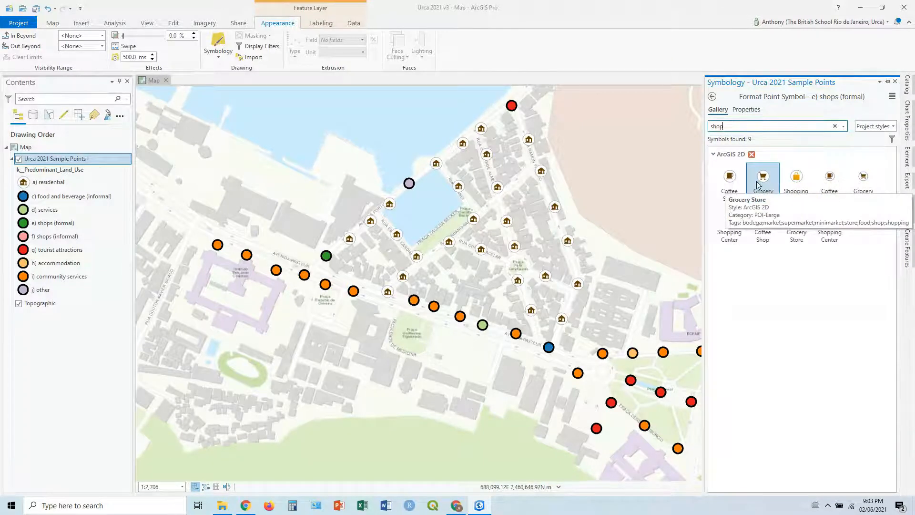
{"action": "left_click", "coordinate": [729, 177]}
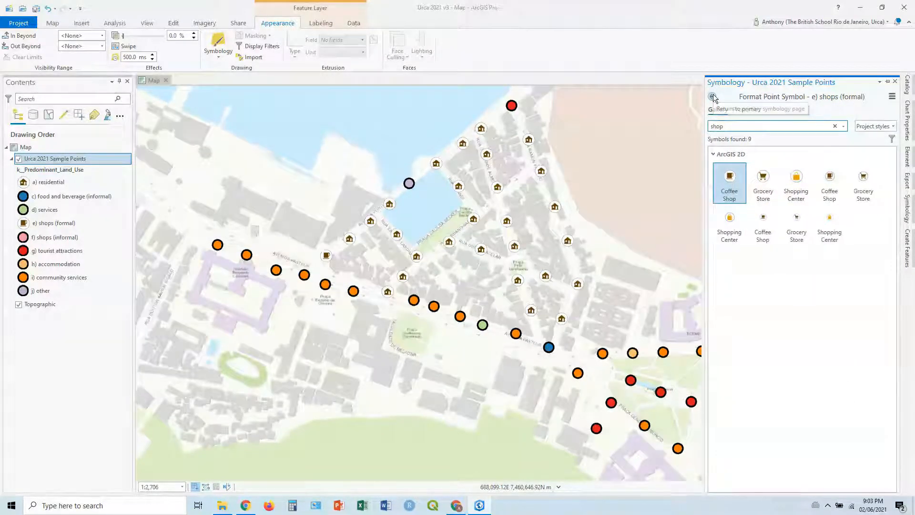
{"action": "left_click", "coordinate": [713, 96]}
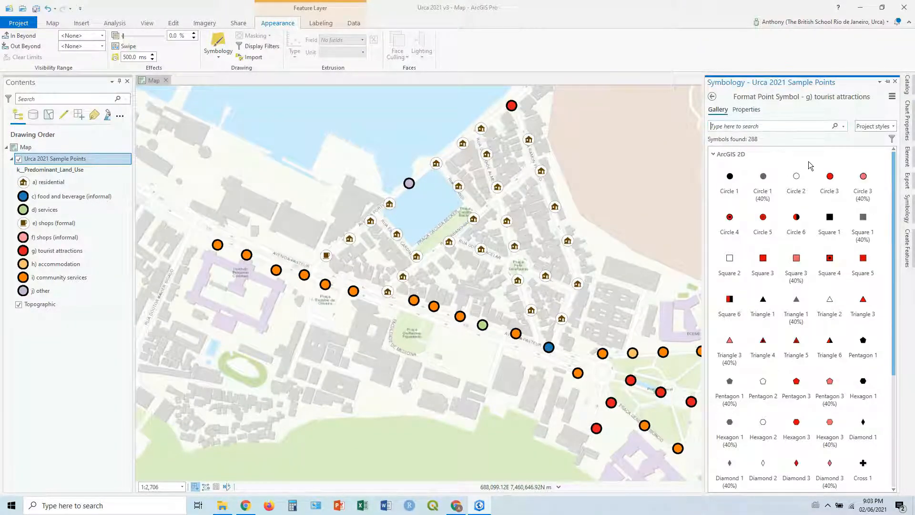
- Give tourist attractions the green Mountain symbol, confirming its 18.5 pt size in Properties
{"action": "type", "text": "mountain"}
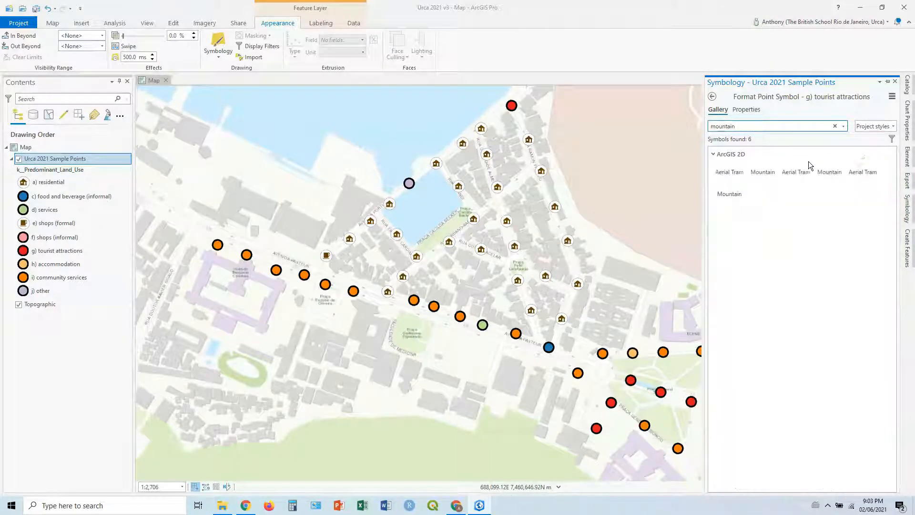
{"action": "left_click", "coordinate": [762, 178]}
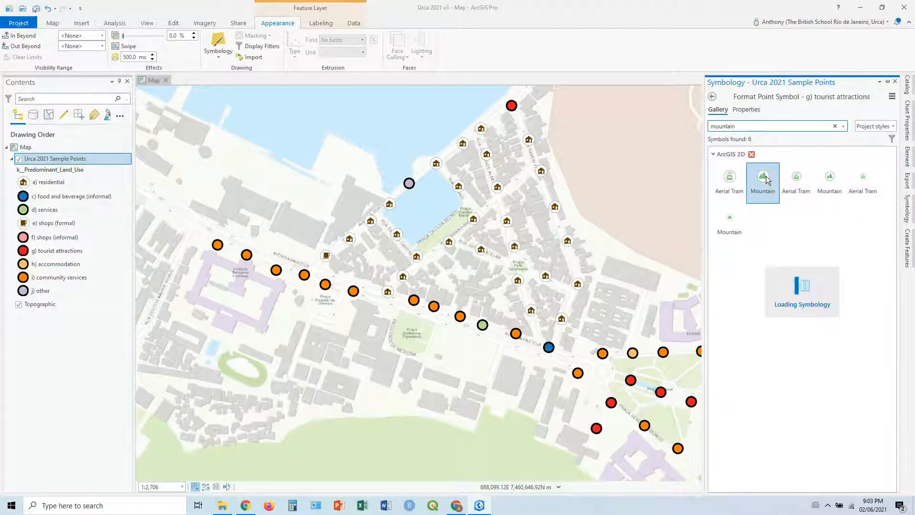
{"action": "left_click", "coordinate": [763, 176]}
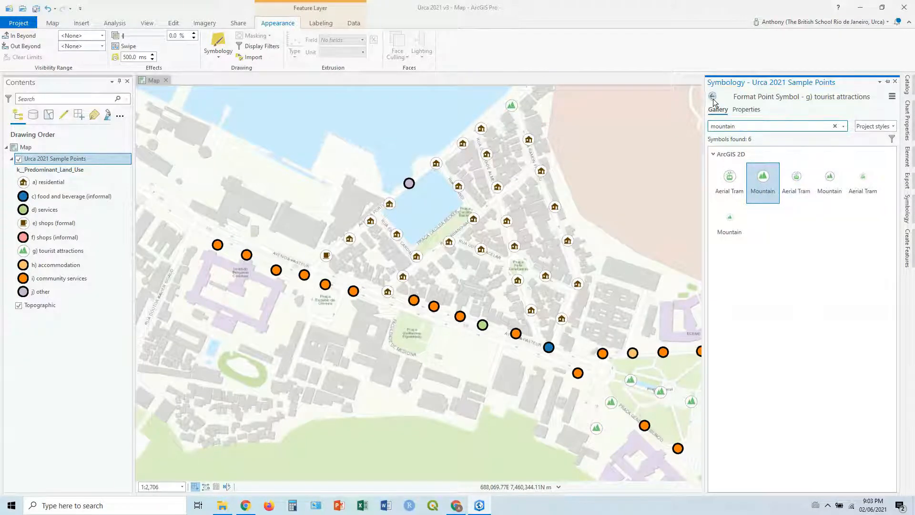
{"action": "left_click", "coordinate": [745, 110]}
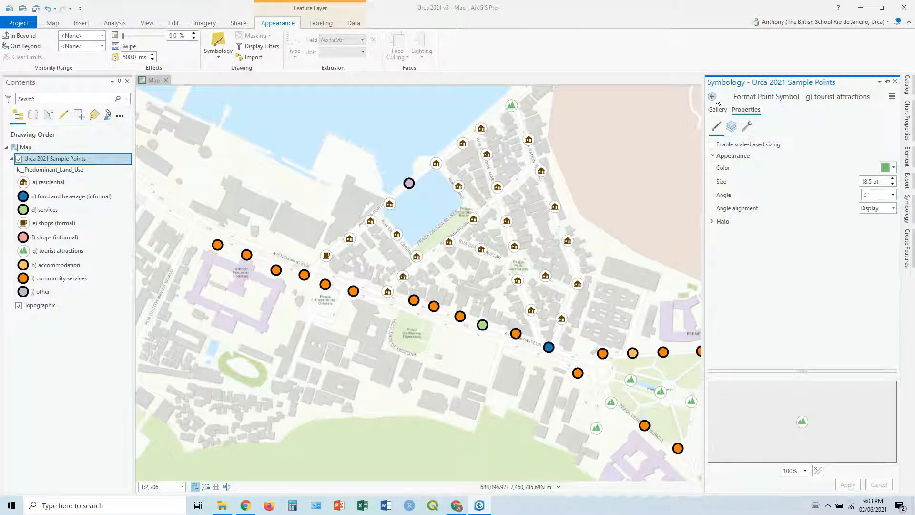
{"action": "left_click", "coordinate": [713, 97]}
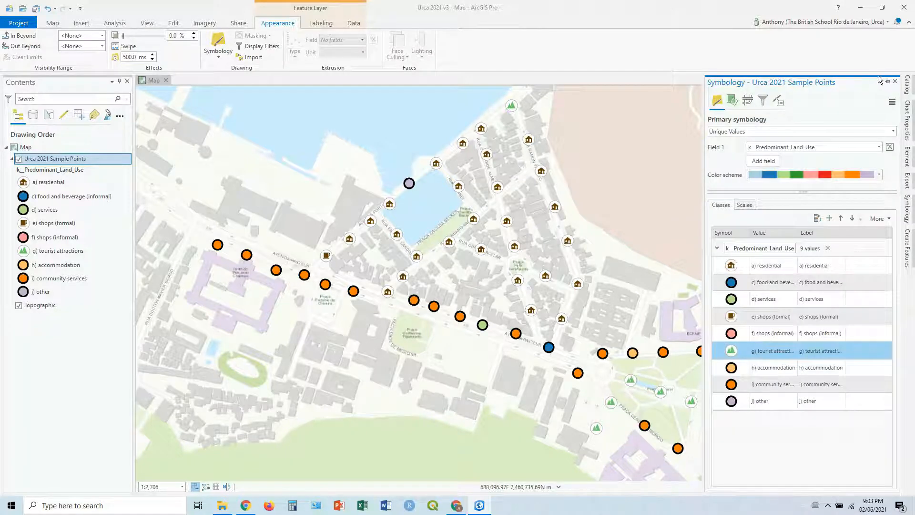